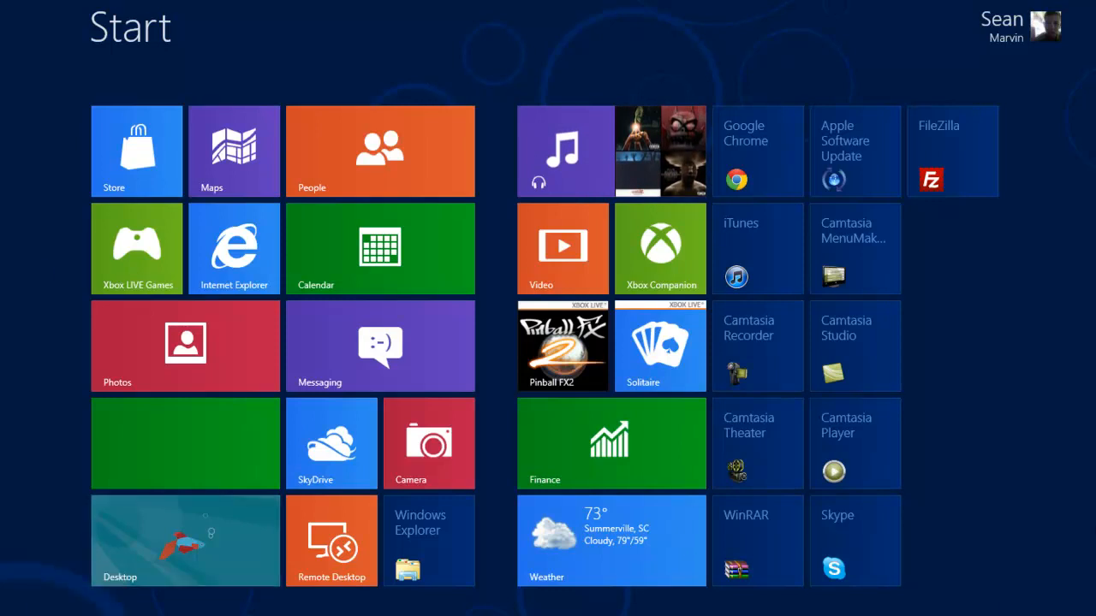
{"action": "mouse_move", "coordinate": [1005, 464]}
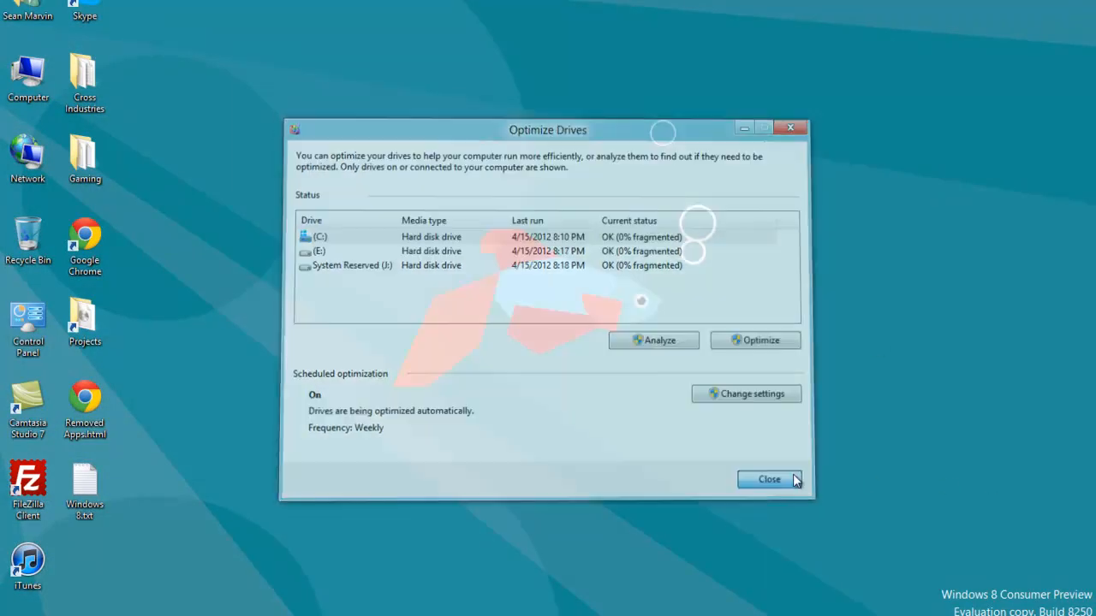
Close the Optimize Drives window, returning to the desktop.
{"action": "left_click", "coordinate": [767, 479]}
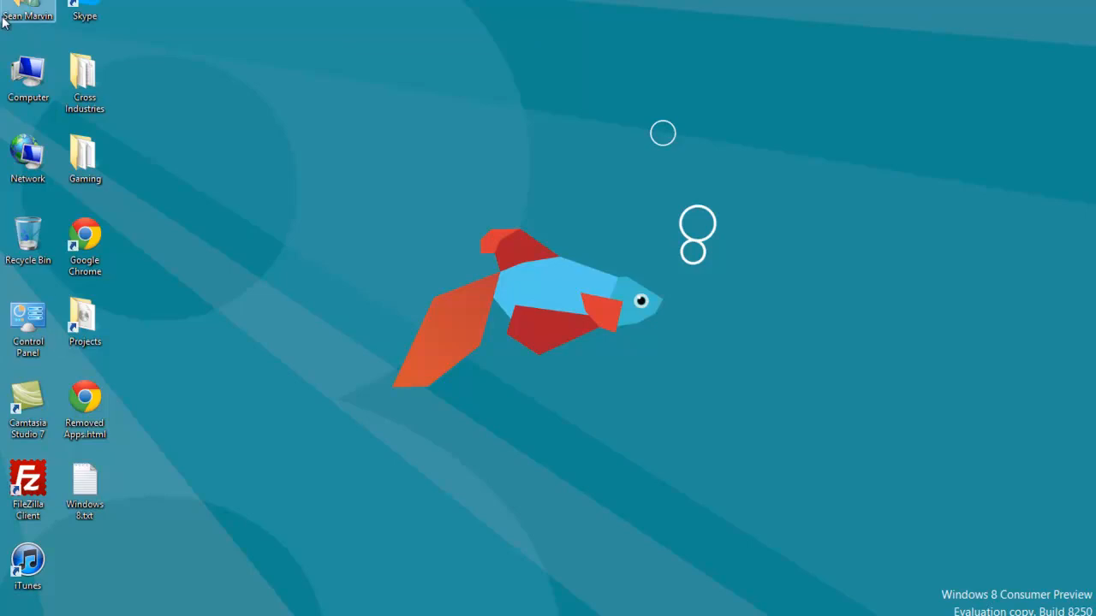
From Computer, show the Properties of Local Disk (C:) on its General tab.
{"action": "double_click", "coordinate": [27, 77]}
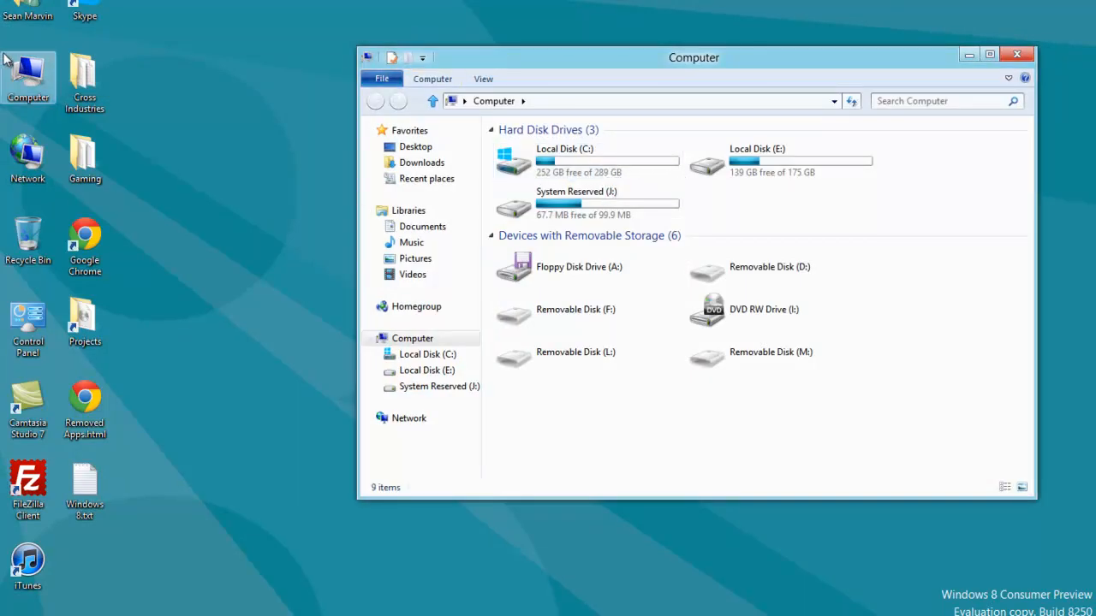
{"action": "left_click", "coordinate": [779, 160]}
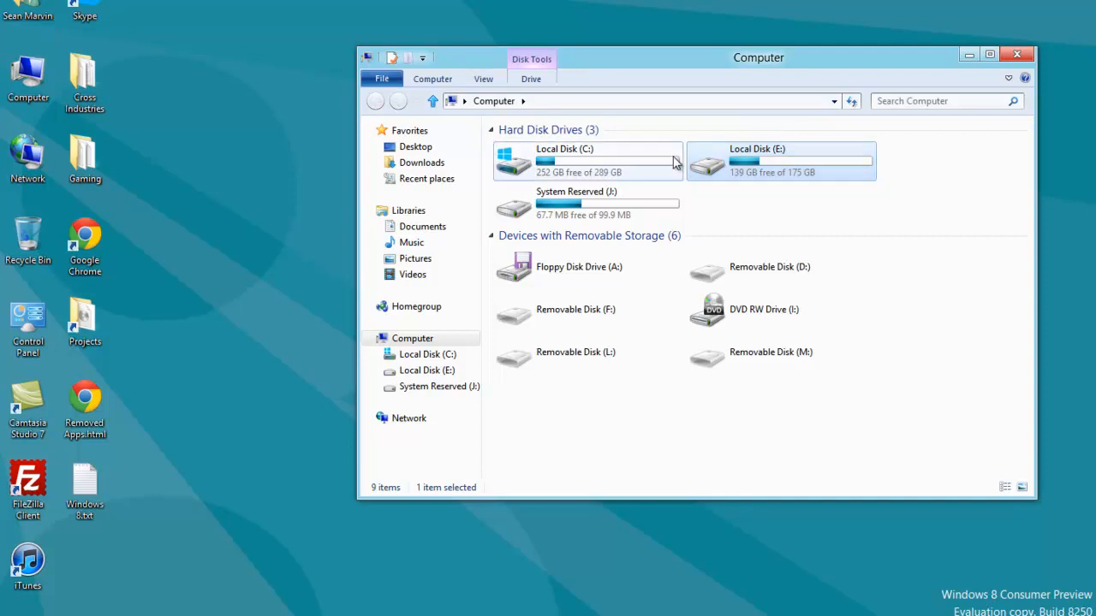
{"action": "right_click", "coordinate": [585, 161]}
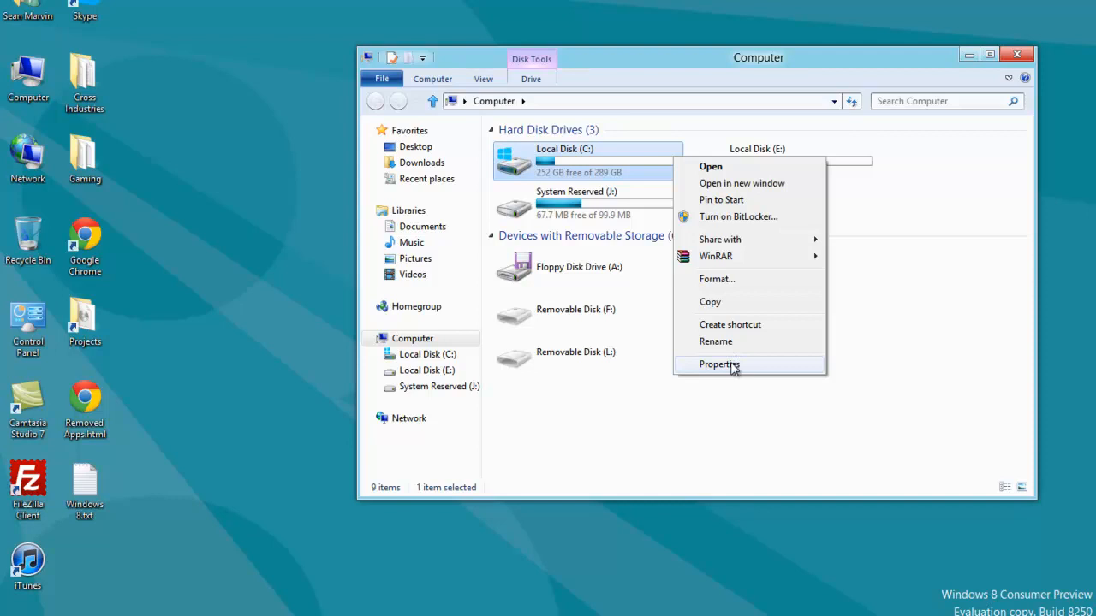
{"action": "left_click", "coordinate": [717, 363]}
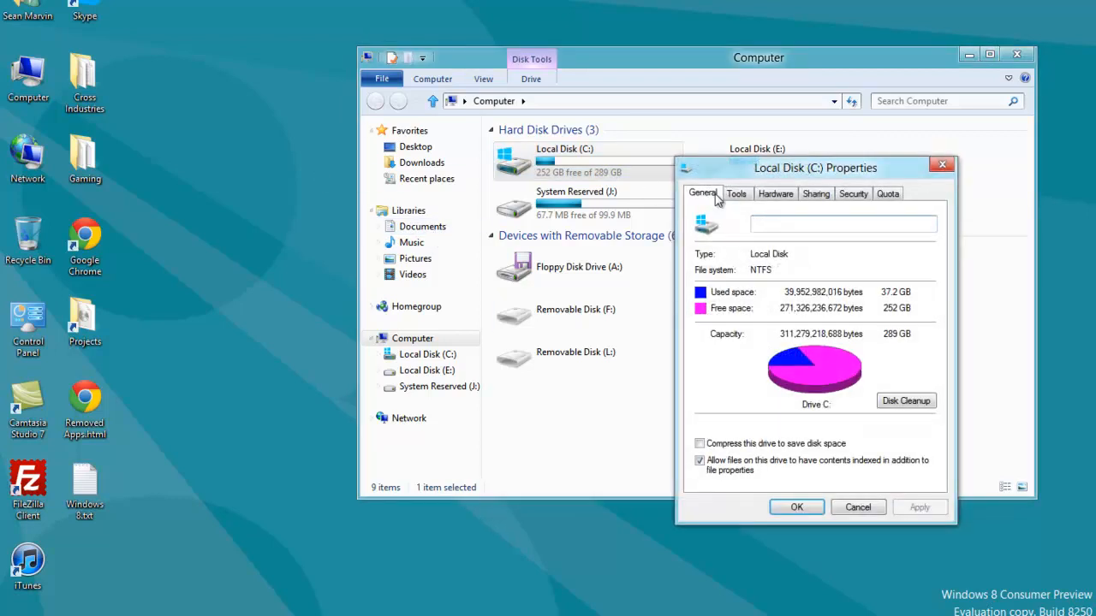
{"action": "right_click", "coordinate": [565, 161]}
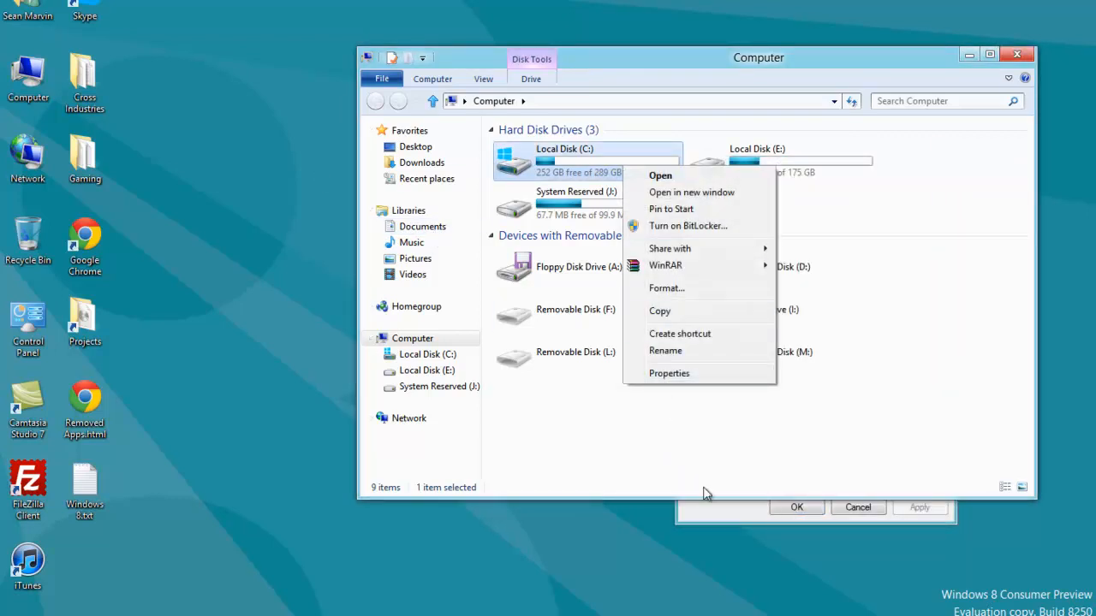
{"action": "left_click", "coordinate": [668, 373]}
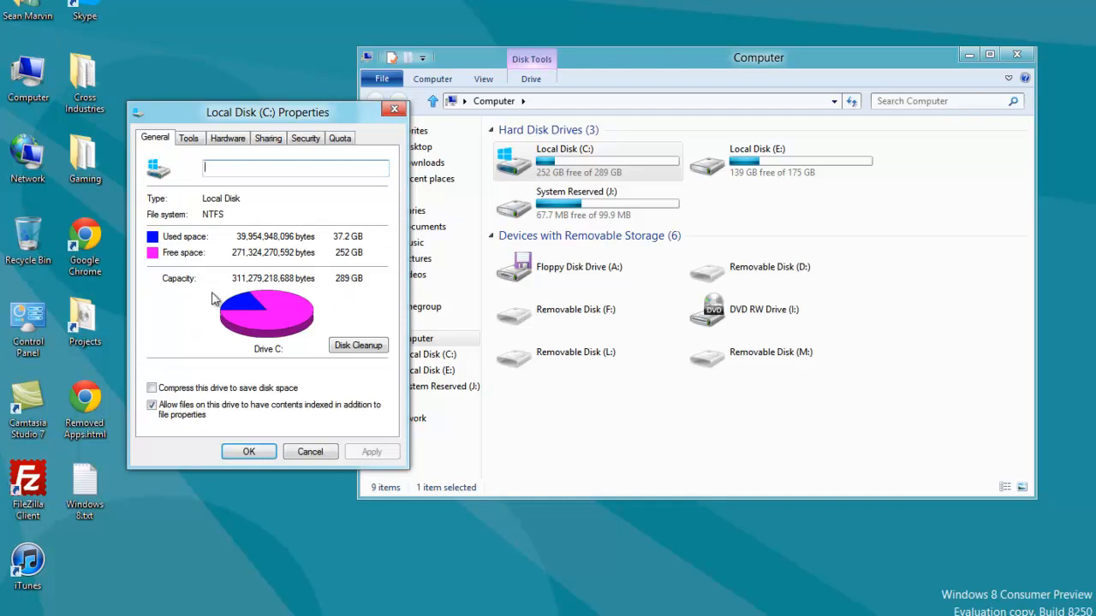
{"action": "mouse_move", "coordinate": [205, 329]}
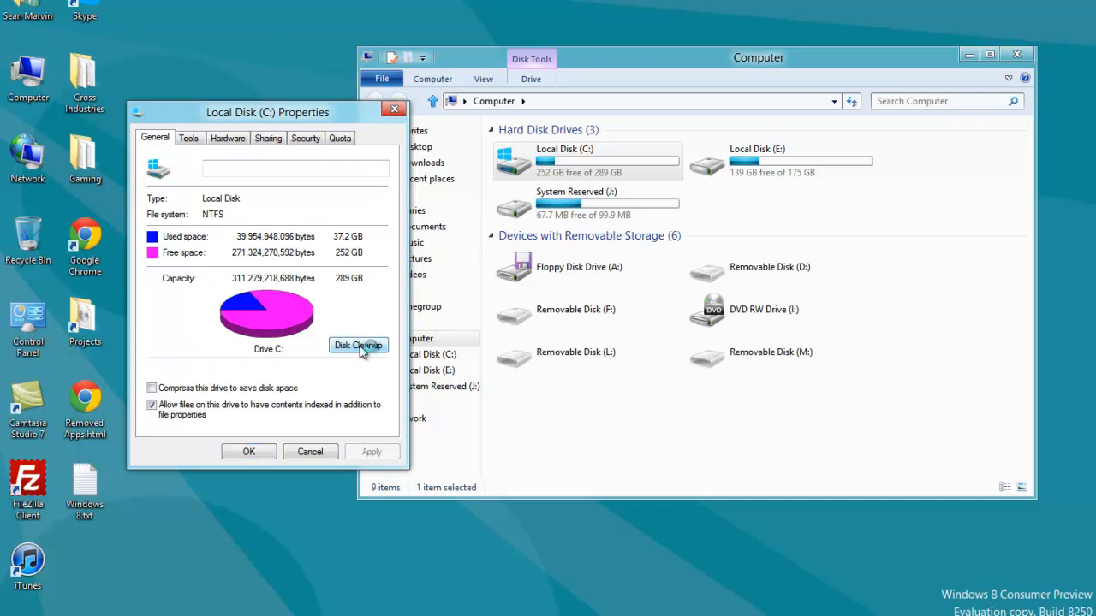
Run Disk Cleanup on drive C: to scan for deletable files.
{"action": "left_click", "coordinate": [357, 345]}
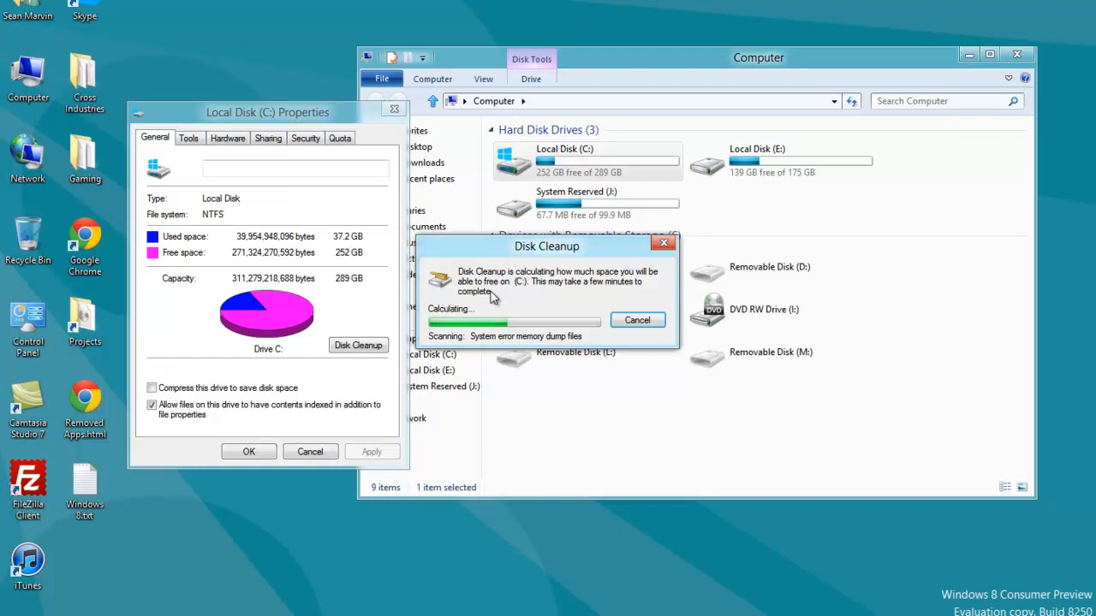
{"action": "mouse_move", "coordinate": [513, 291]}
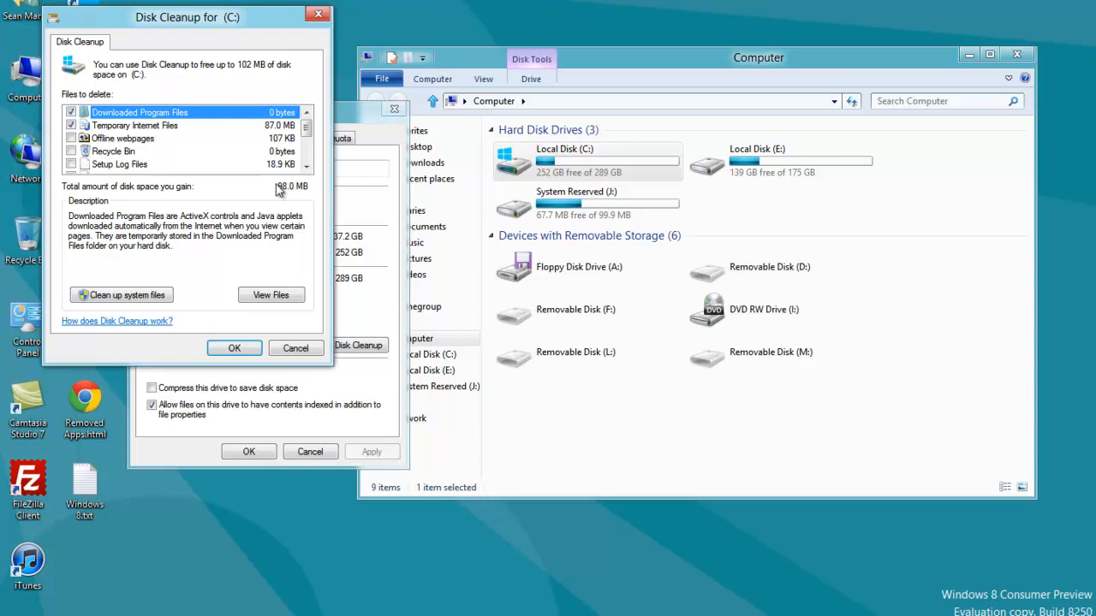
Check every file category in the Files to delete list, totaling 102 MB.
{"action": "left_click", "coordinate": [72, 137]}
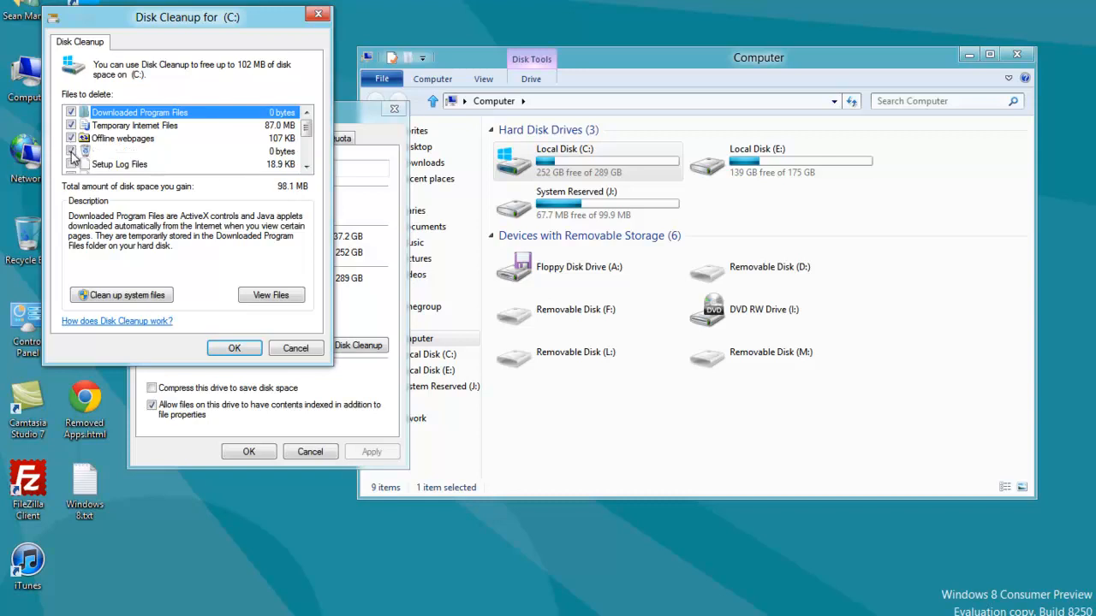
{"action": "scroll", "scroll_direction": "down", "scroll_amount": 3}
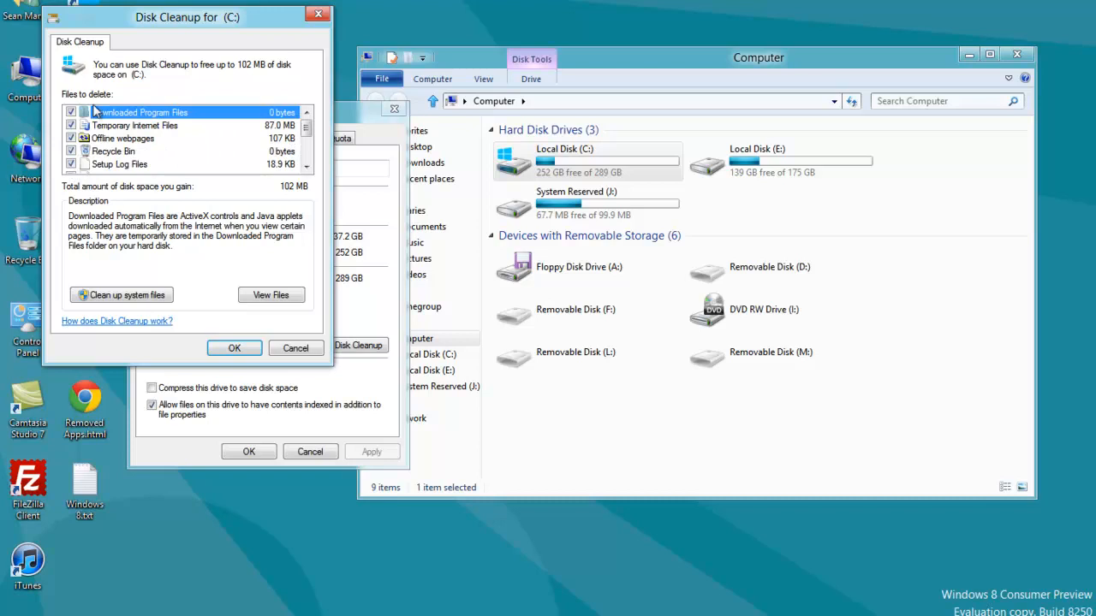
{"action": "scroll", "scroll_direction": "down", "scroll_amount": 3}
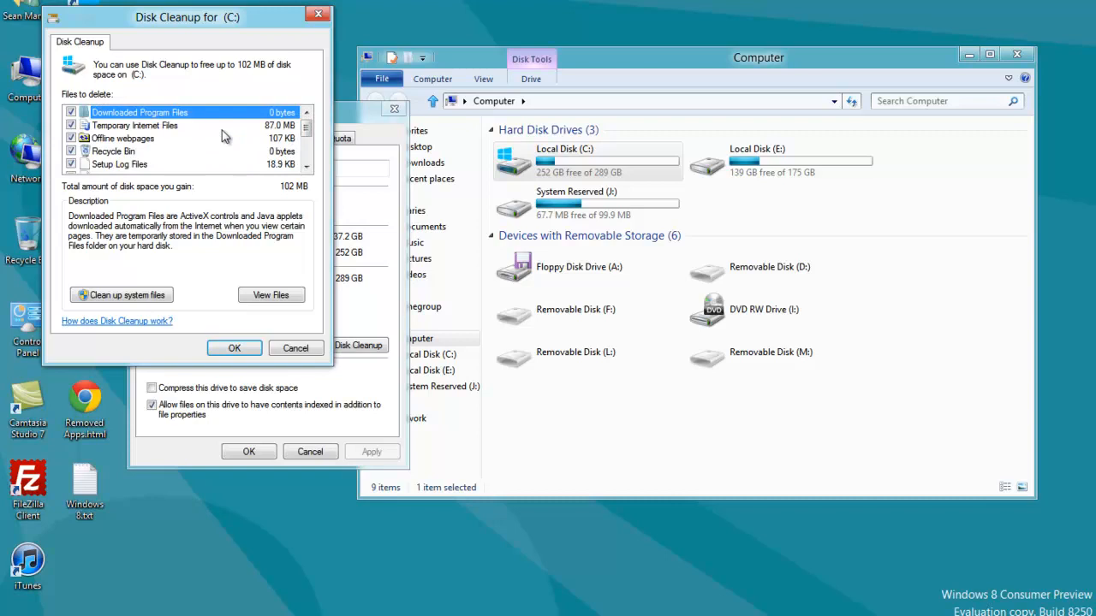
{"action": "scroll", "scroll_direction": "down", "scroll_amount": 3}
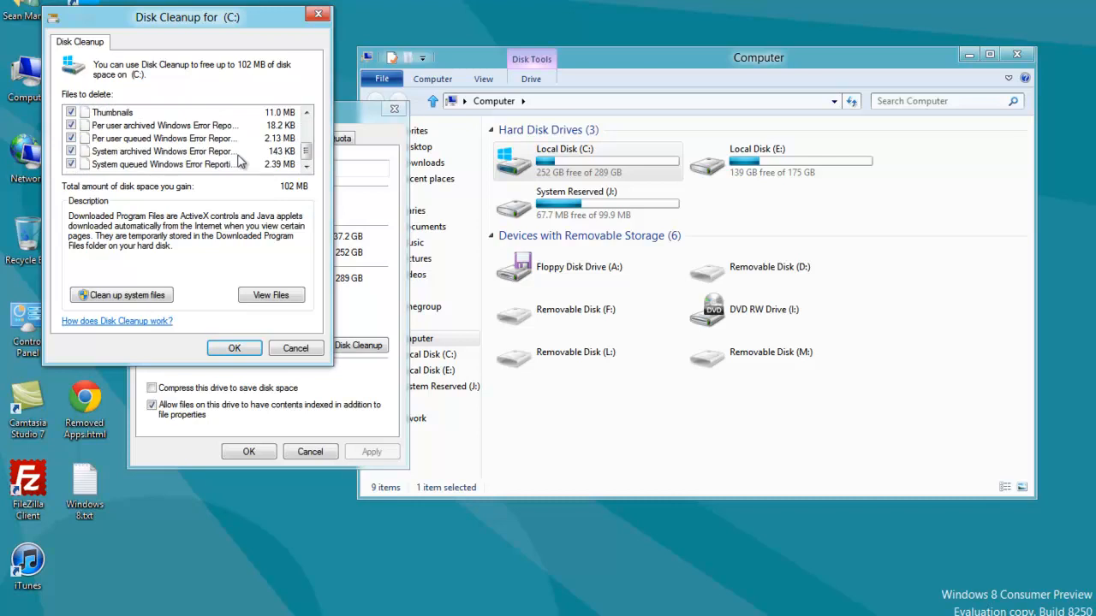
{"action": "mouse_move", "coordinate": [8, 157]}
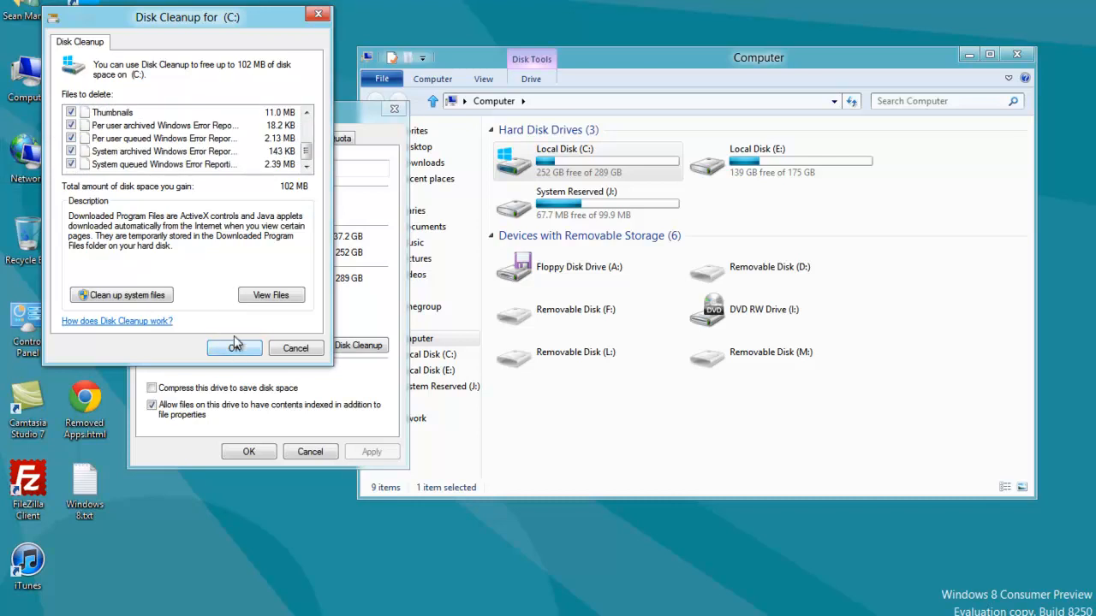
{"action": "mouse_move", "coordinate": [232, 350]}
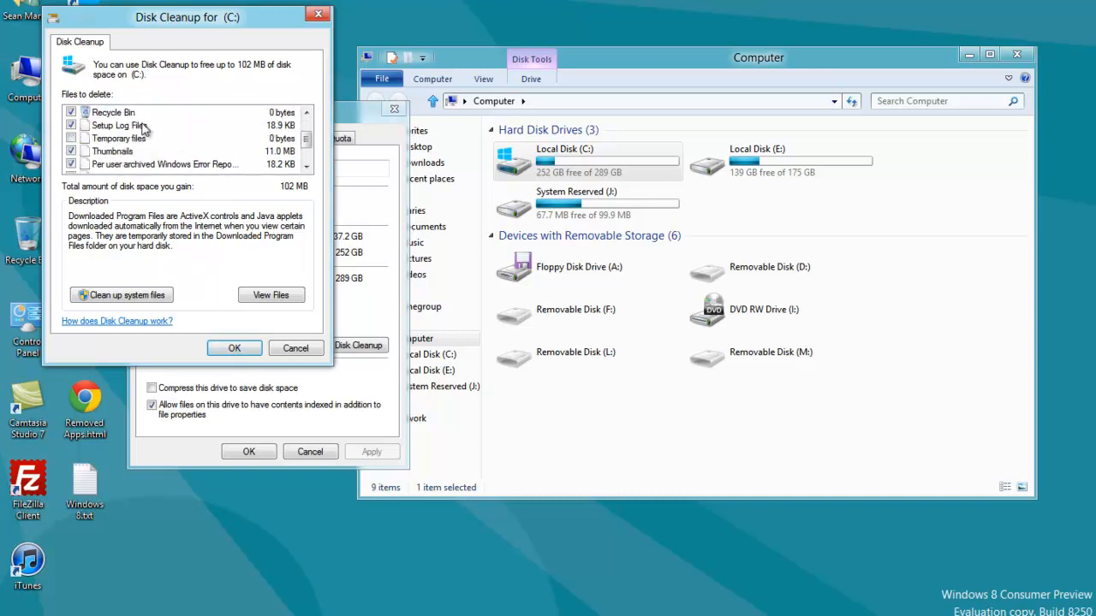
{"action": "left_click", "coordinate": [163, 164]}
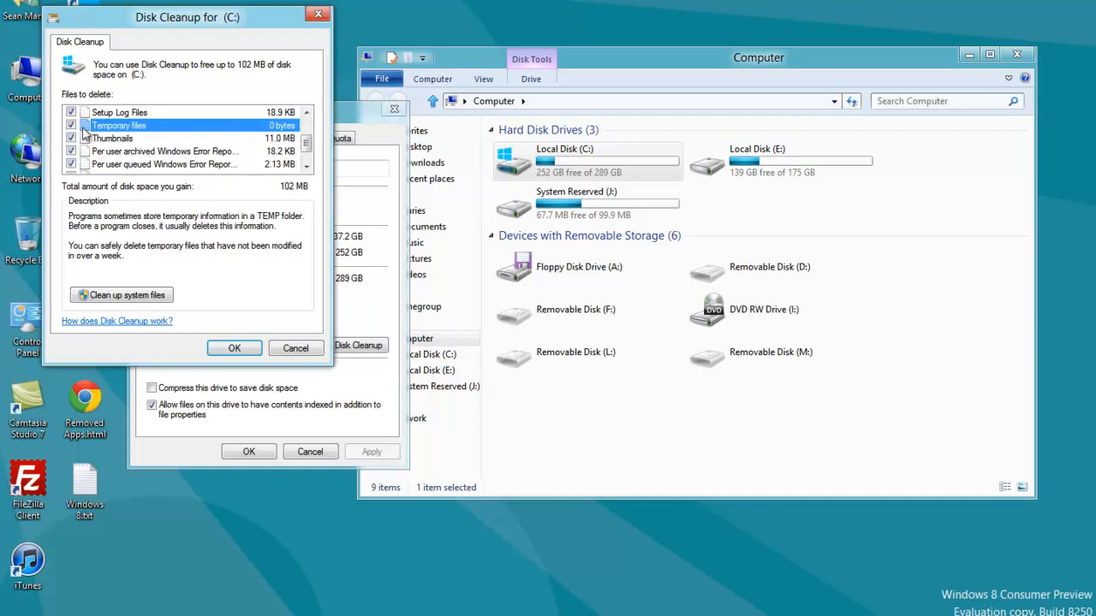
{"action": "scroll", "scroll_direction": "up", "scroll_amount": 3}
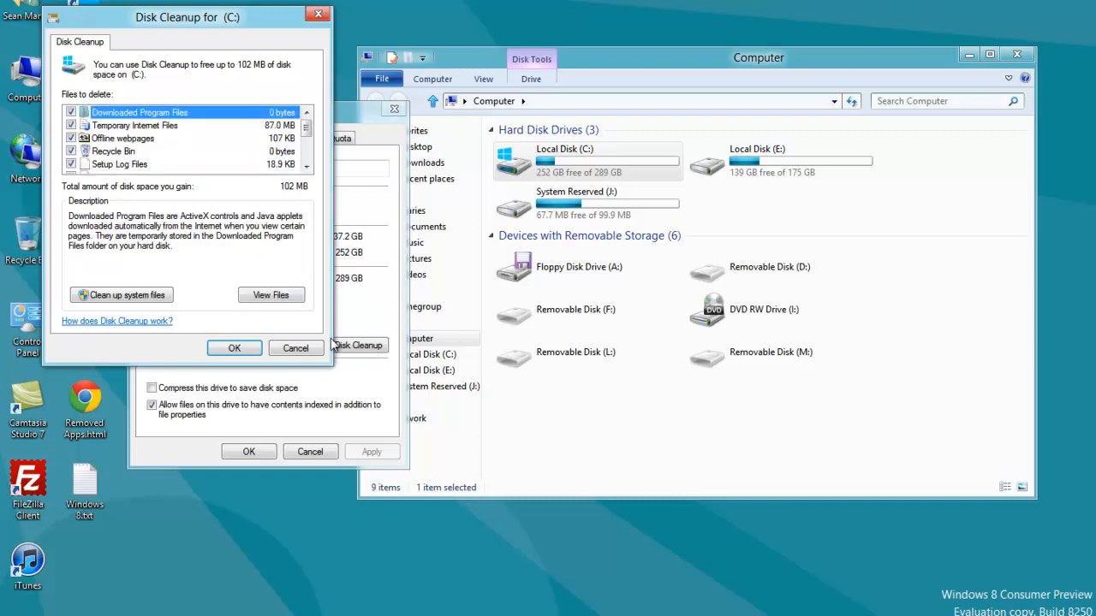
{"action": "scroll", "scroll_direction": "down", "scroll_amount": 3}
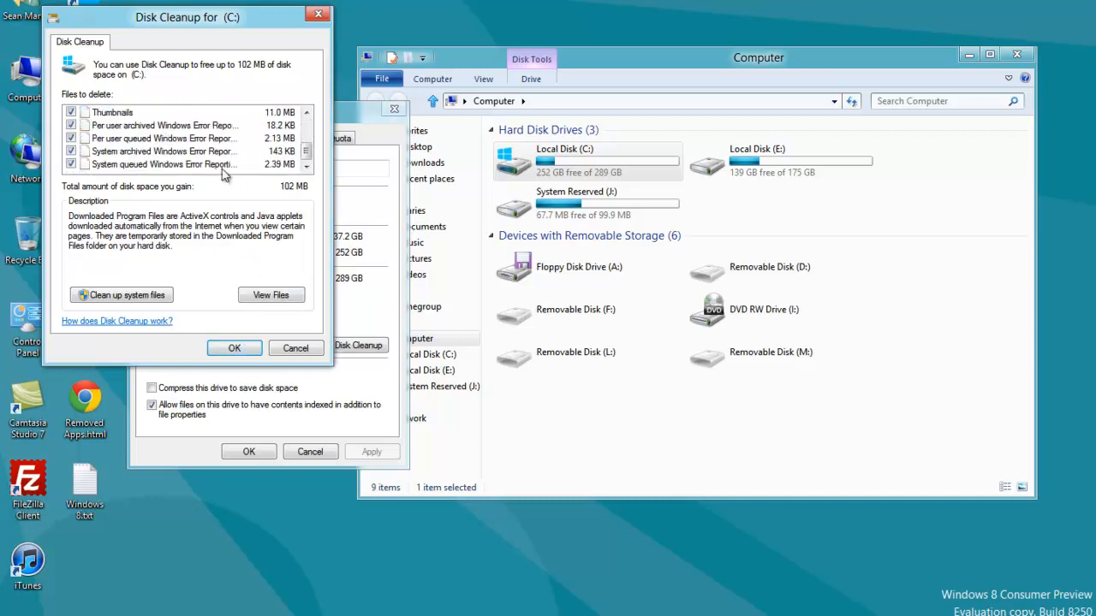
Delete the checked files and confirm permanent deletion.
{"action": "left_click", "coordinate": [232, 347]}
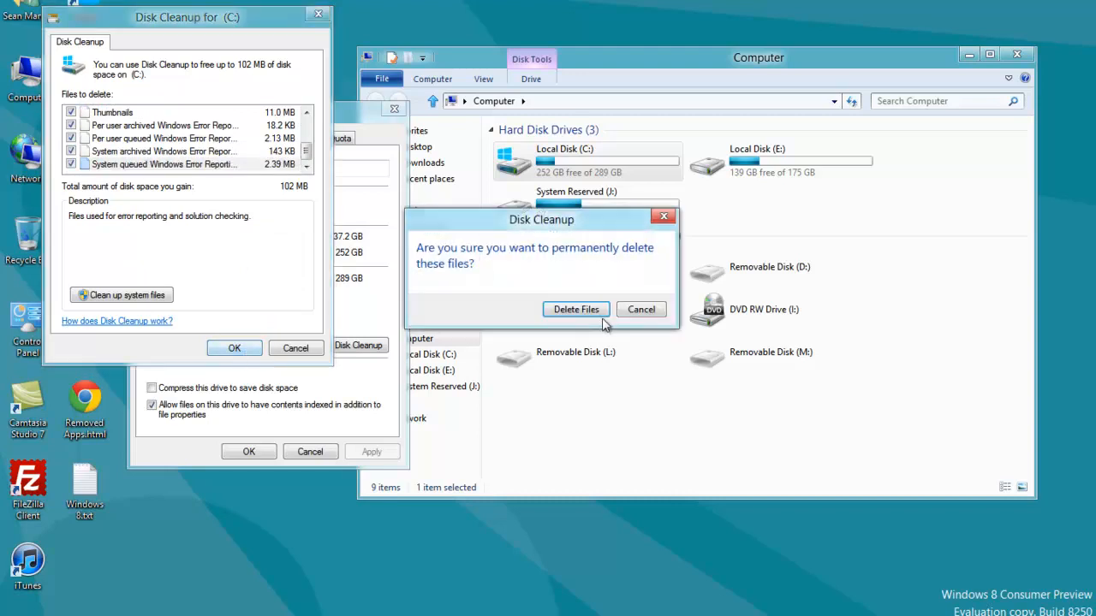
{"action": "mouse_move", "coordinate": [471, 257]}
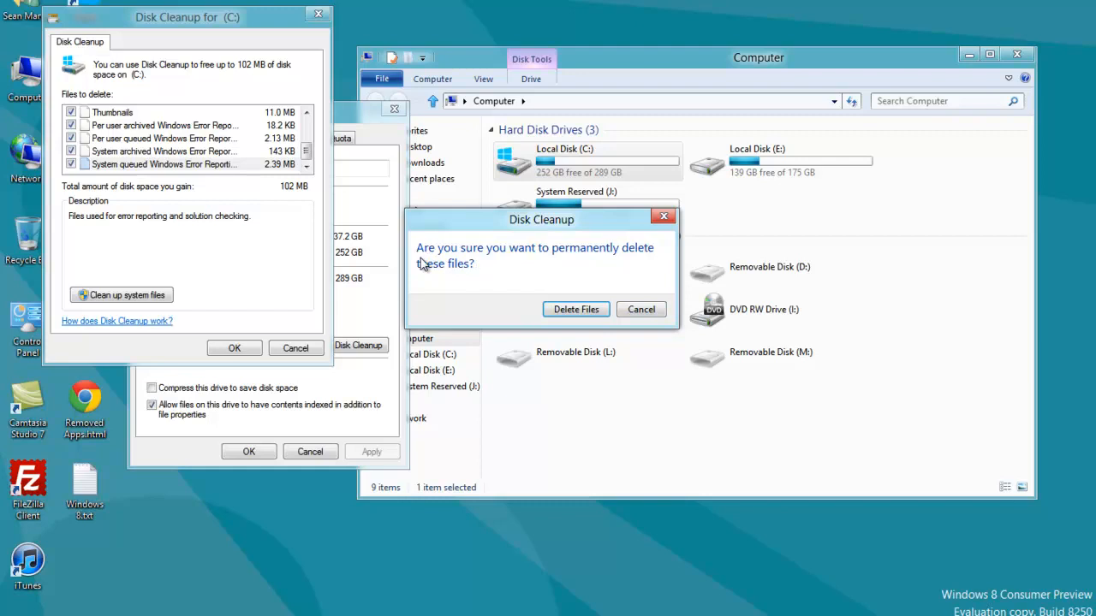
{"action": "mouse_move", "coordinate": [521, 258]}
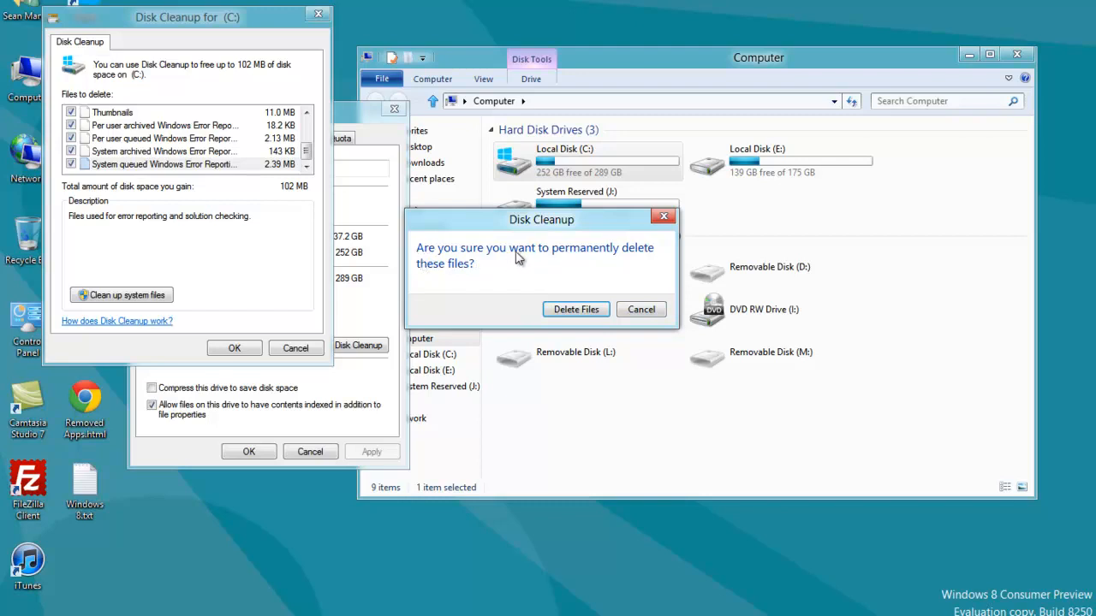
{"action": "mouse_move", "coordinate": [385, 267]}
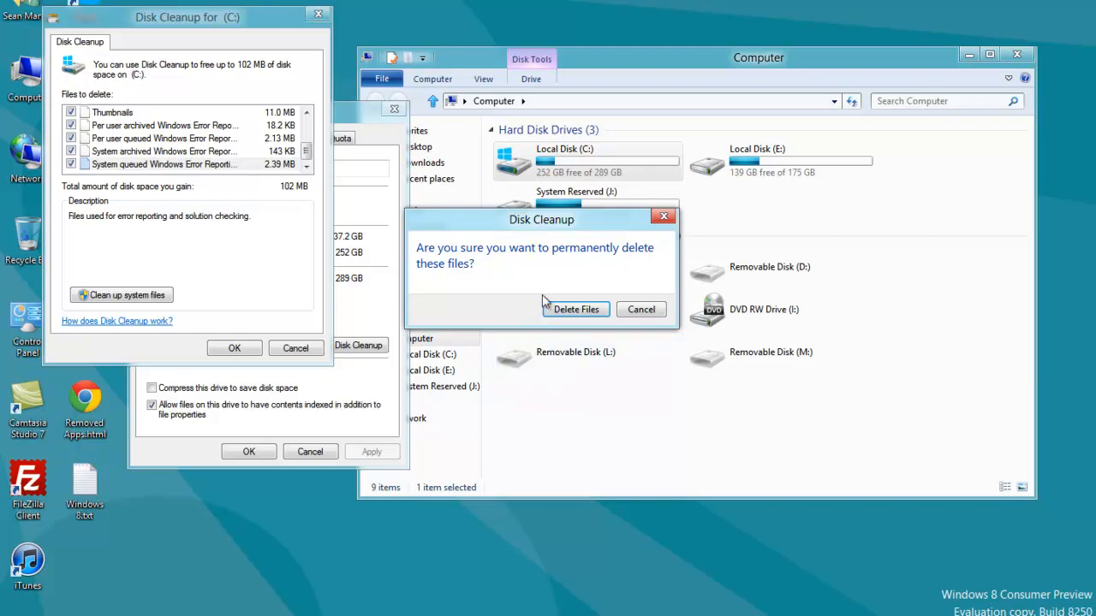
{"action": "left_click", "coordinate": [575, 308]}
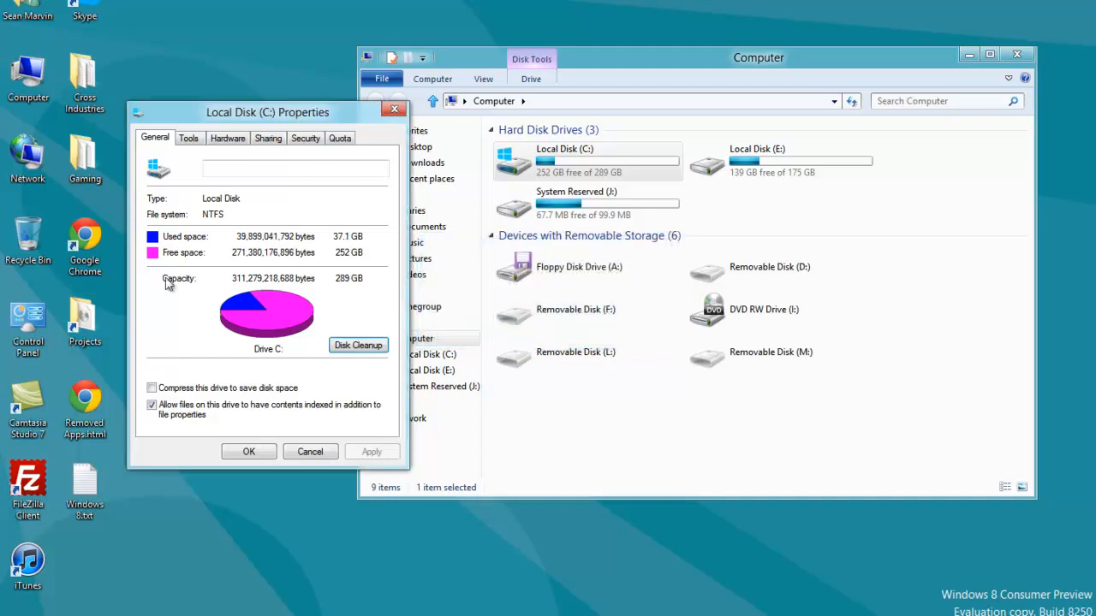
{"action": "mouse_move", "coordinate": [945, 479]}
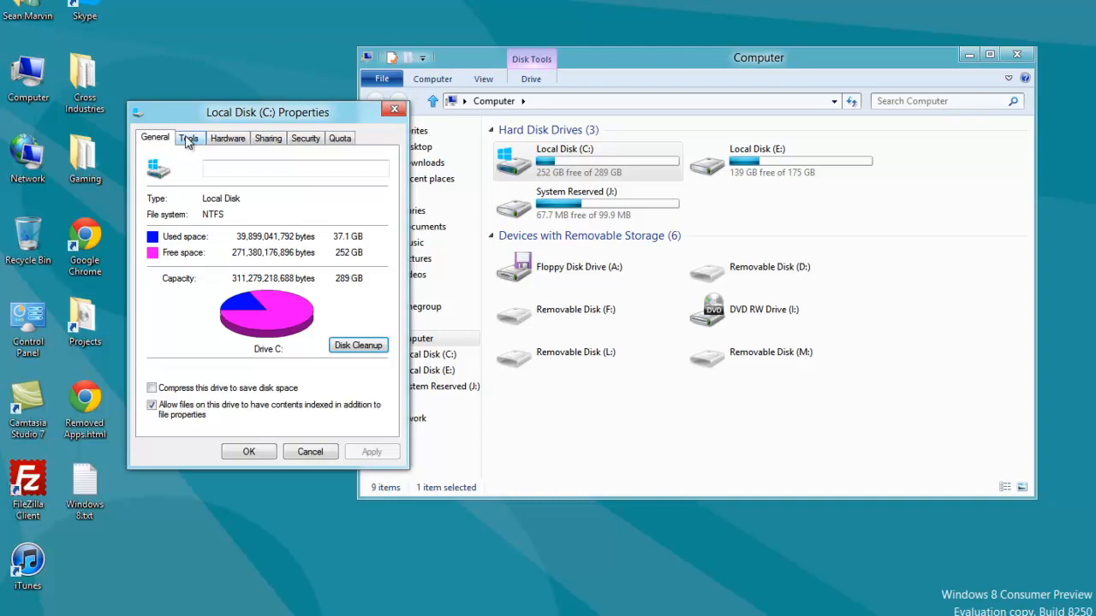
Switch Local Disk (C:) Properties to its Tools tab.
{"action": "left_click", "coordinate": [189, 137]}
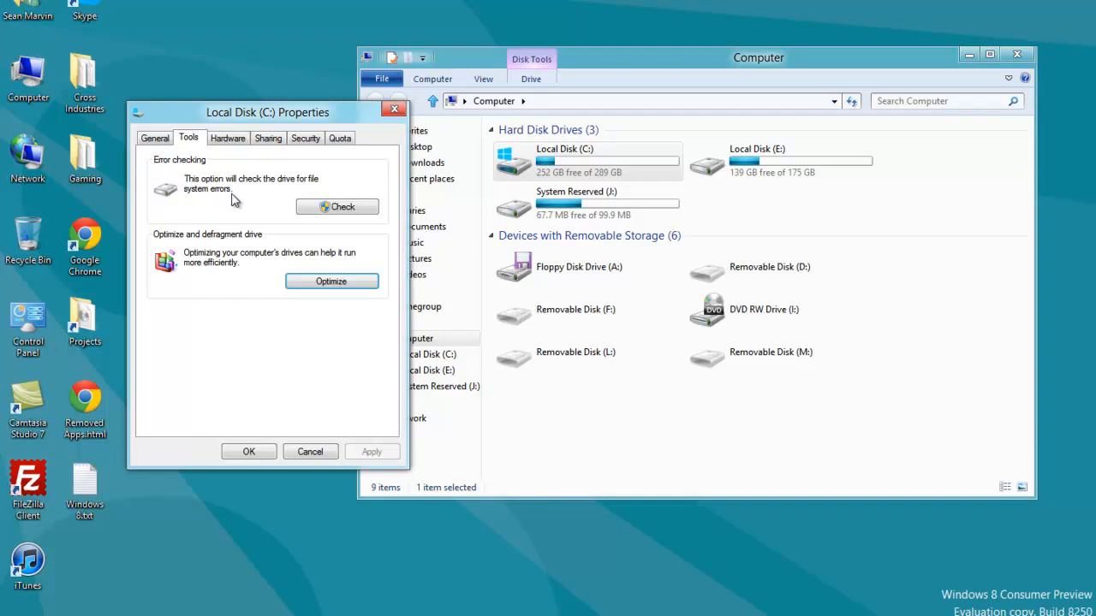
{"action": "mouse_move", "coordinate": [248, 197]}
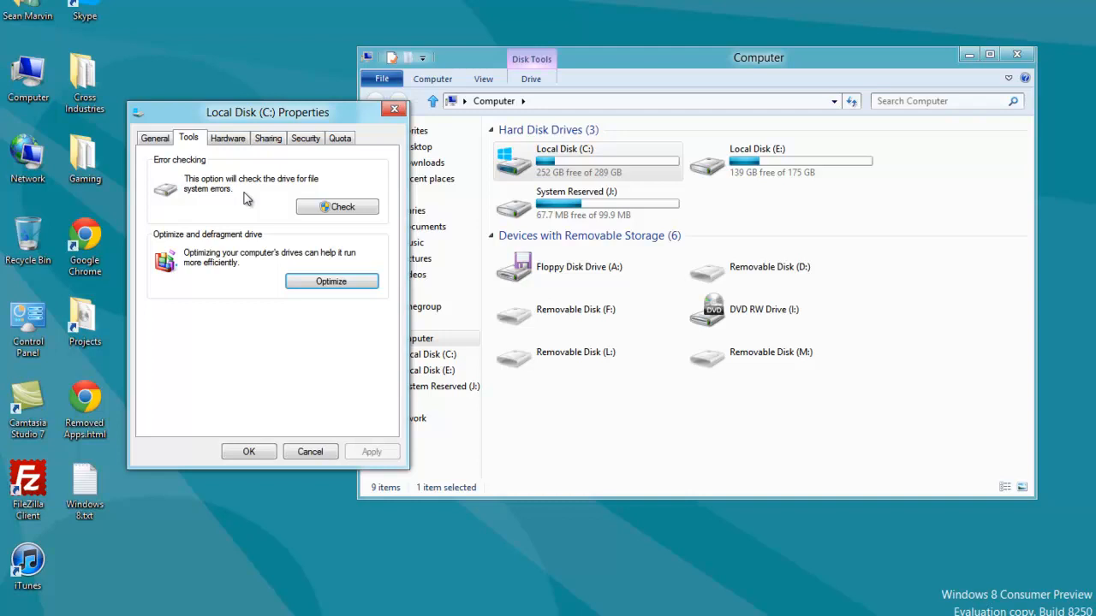
Launch Optimize Drives from the Tools tab and select drive C:.
{"action": "left_click", "coordinate": [331, 281]}
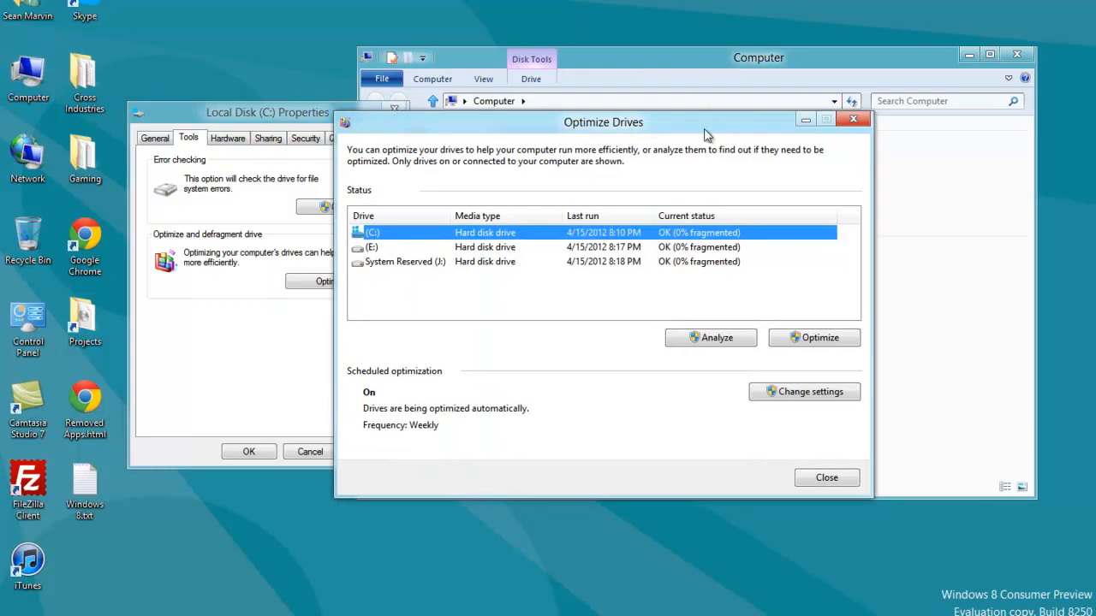
{"action": "mouse_move", "coordinate": [445, 301]}
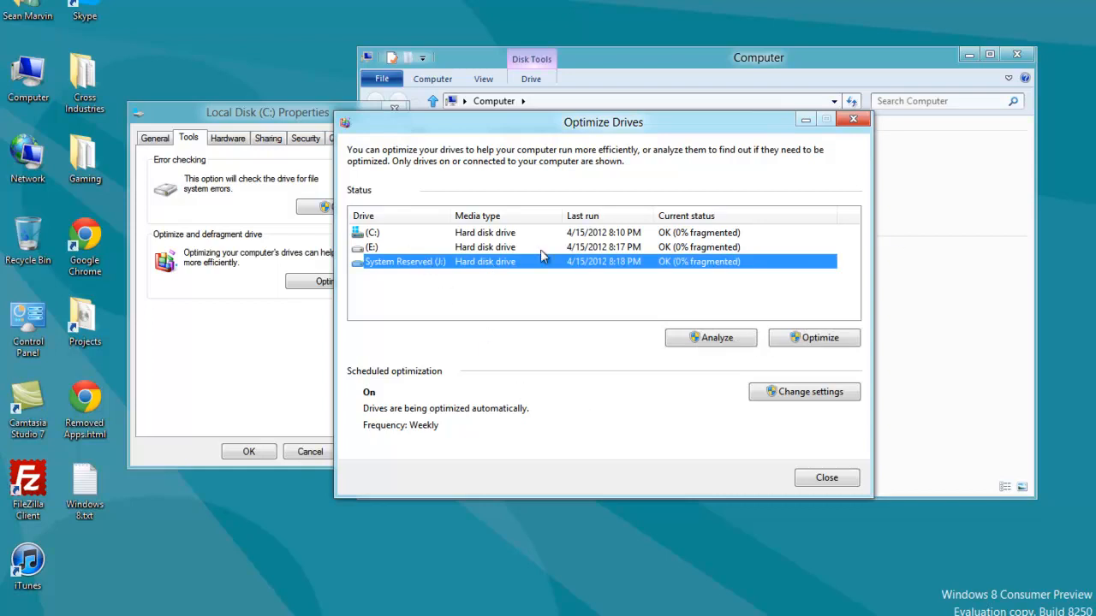
{"action": "mouse_move", "coordinate": [425, 243]}
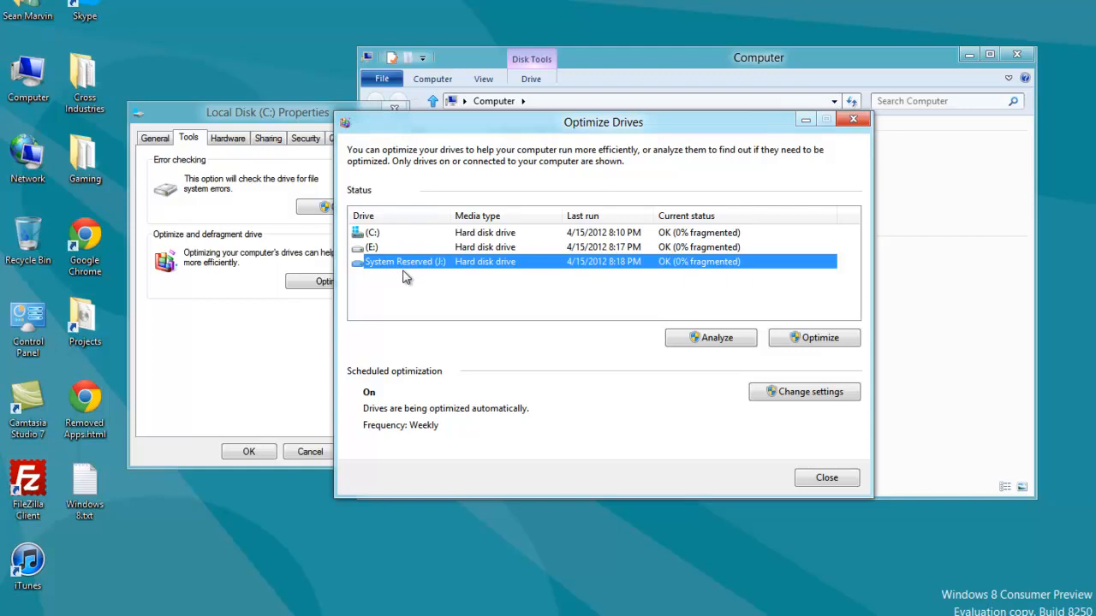
{"action": "mouse_move", "coordinate": [481, 288]}
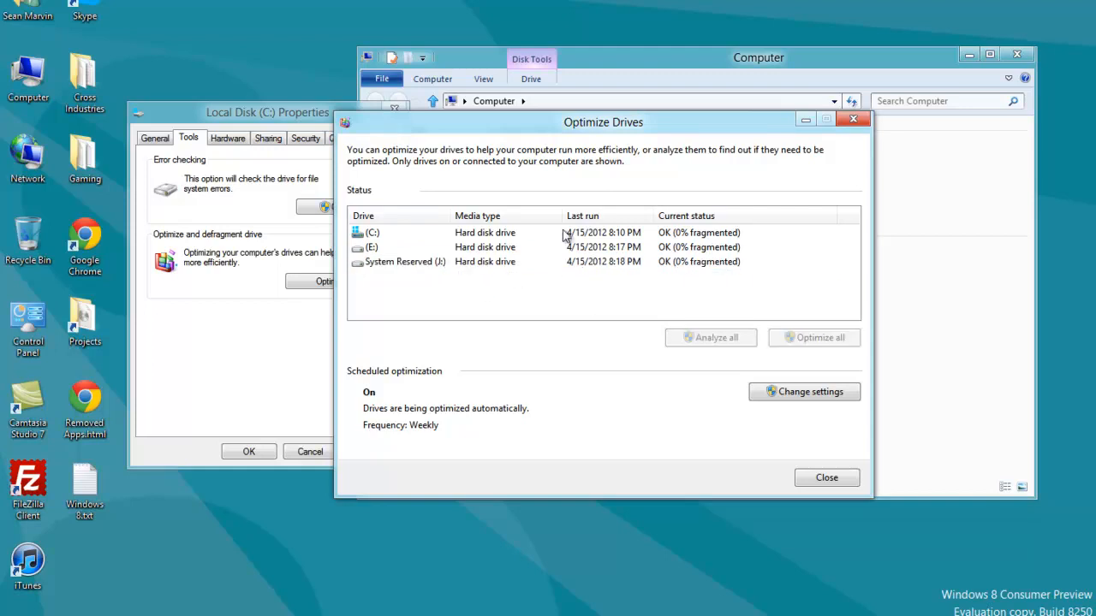
{"action": "mouse_move", "coordinate": [380, 239]}
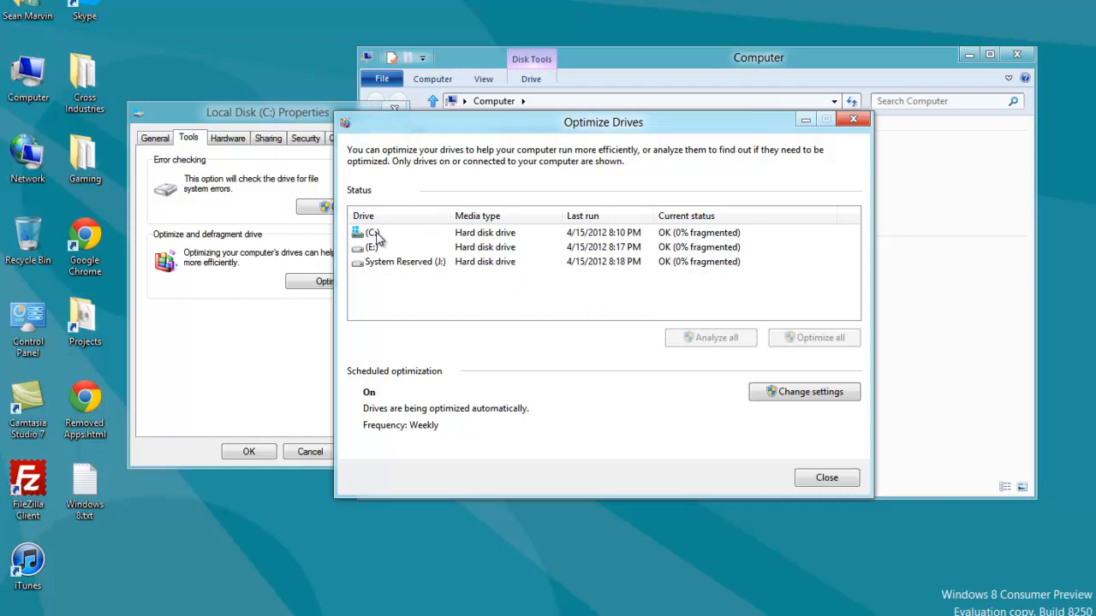
{"action": "left_click", "coordinate": [404, 260]}
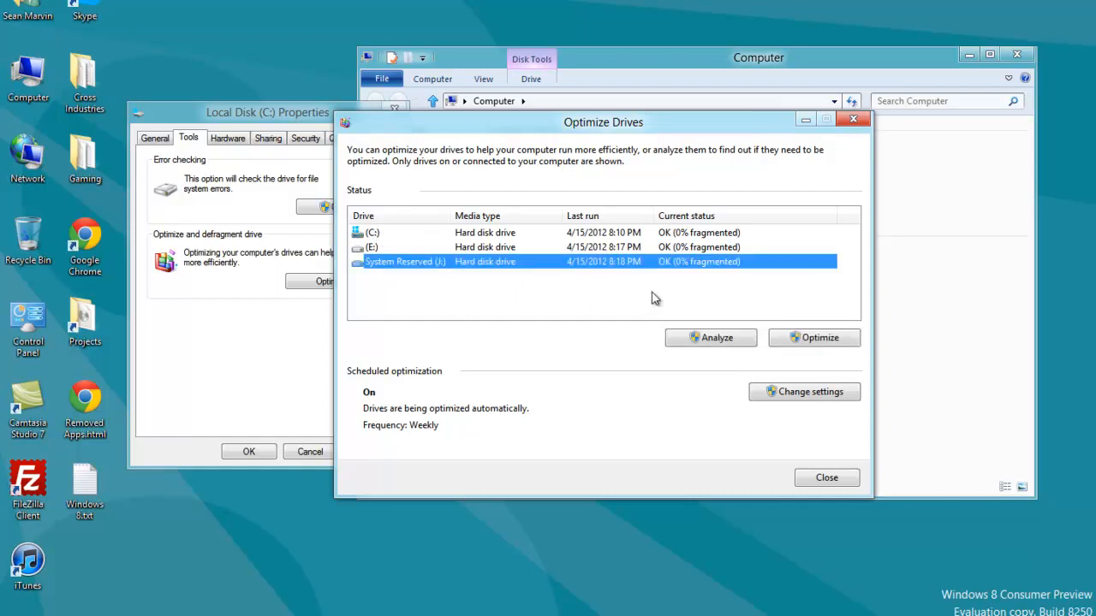
{"action": "mouse_move", "coordinate": [390, 237]}
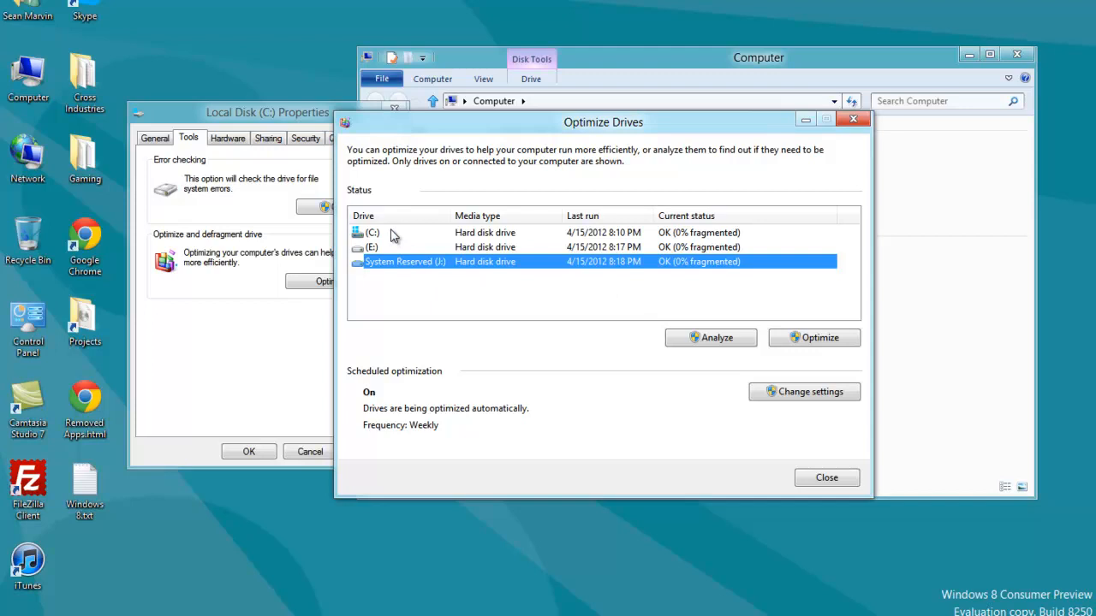
{"action": "left_click", "coordinate": [374, 233]}
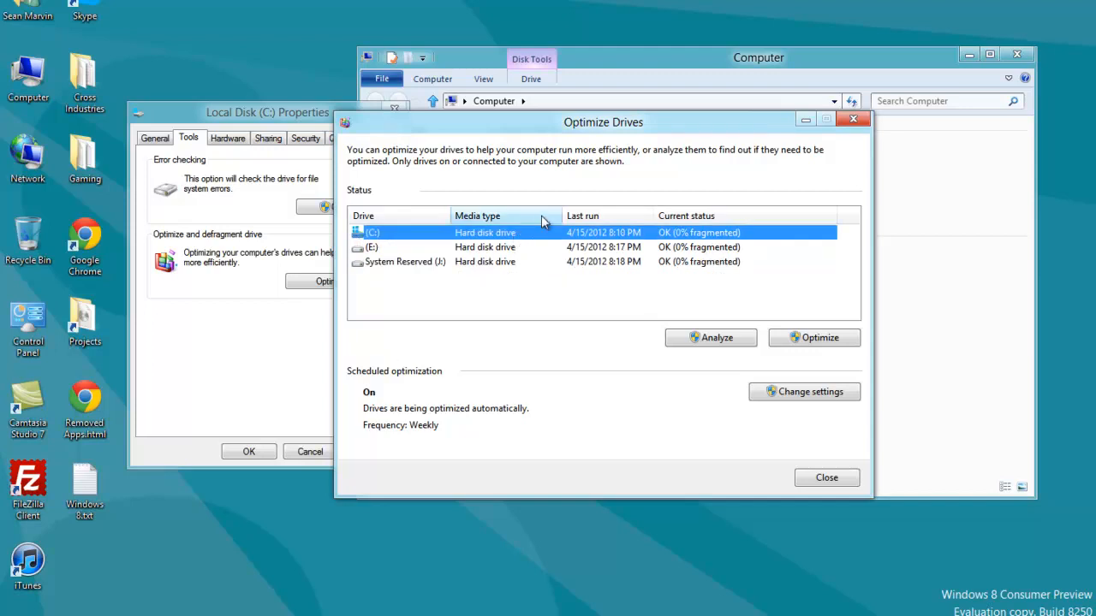
{"action": "mouse_move", "coordinate": [581, 240]}
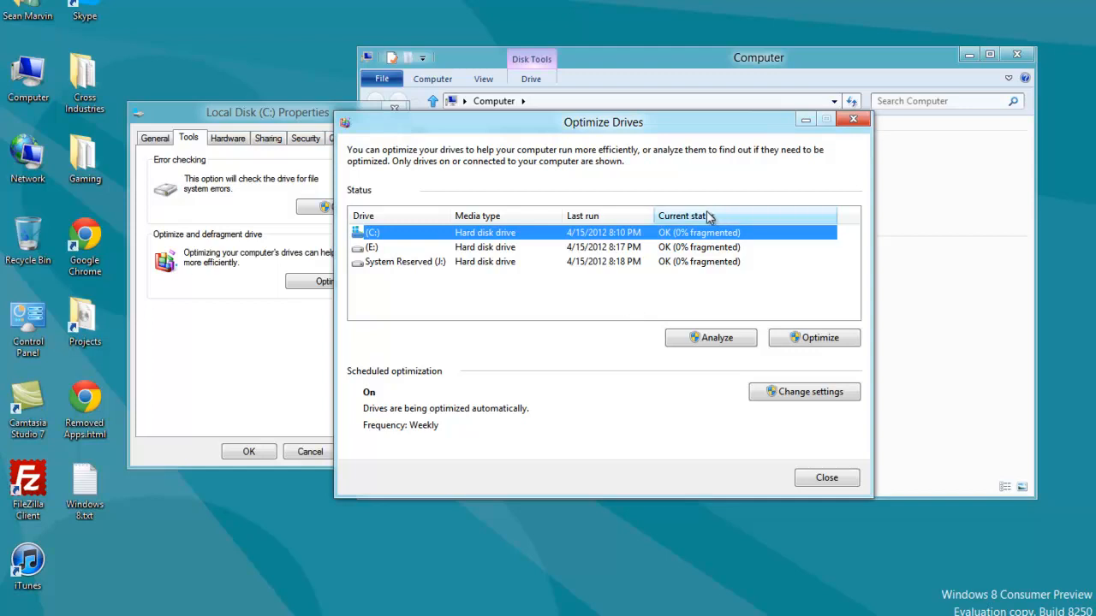
{"action": "mouse_move", "coordinate": [671, 130]}
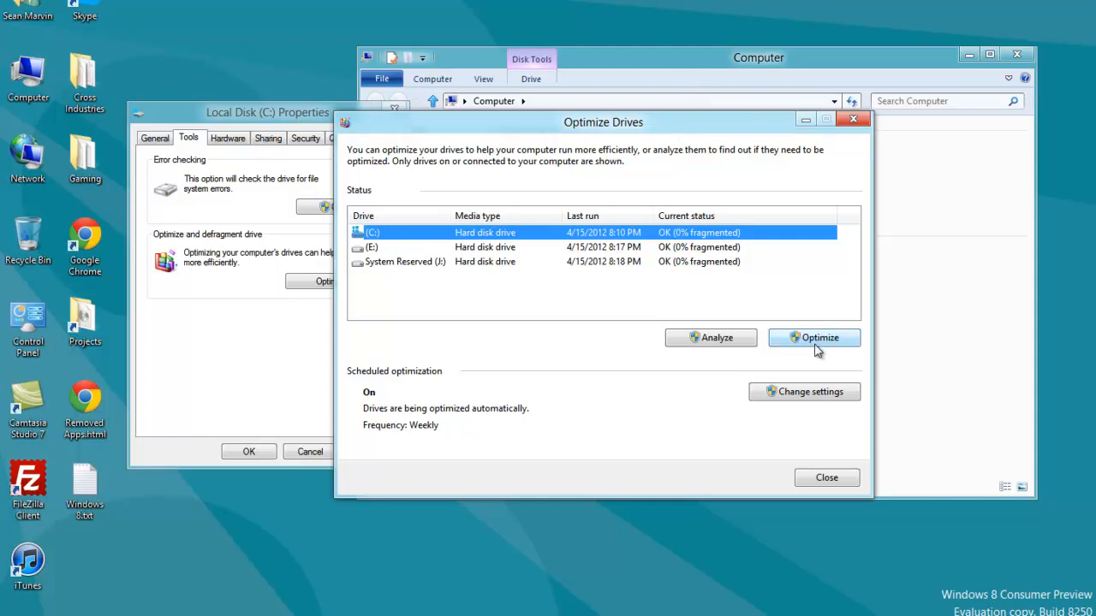
{"action": "mouse_move", "coordinate": [710, 337]}
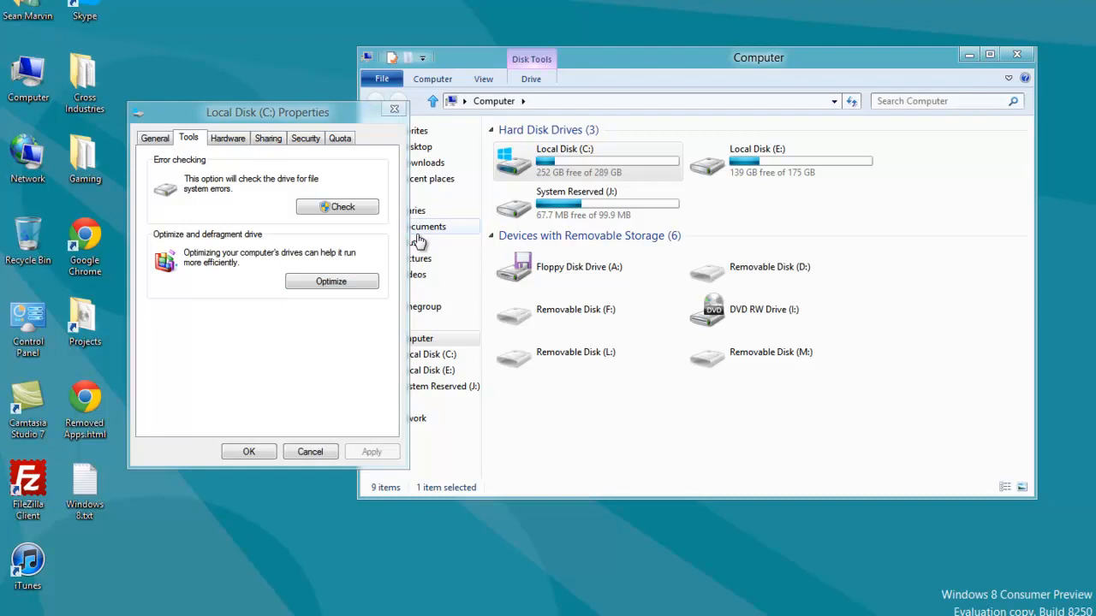
Analyze drive C: for fragmentation.
{"action": "left_click", "coordinate": [330, 281]}
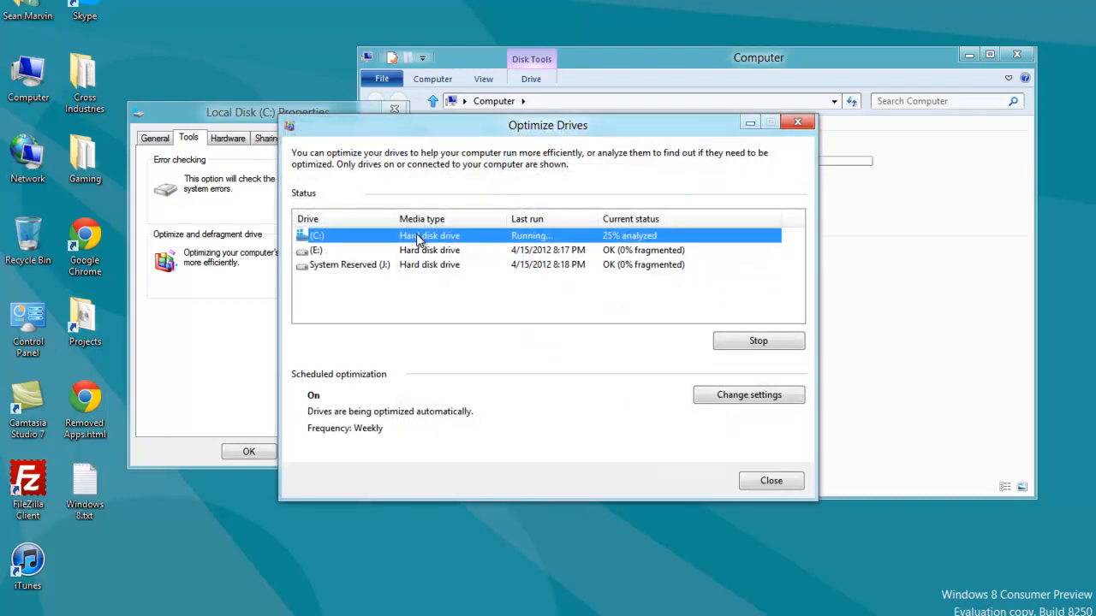
{"action": "mouse_move", "coordinate": [789, 284]}
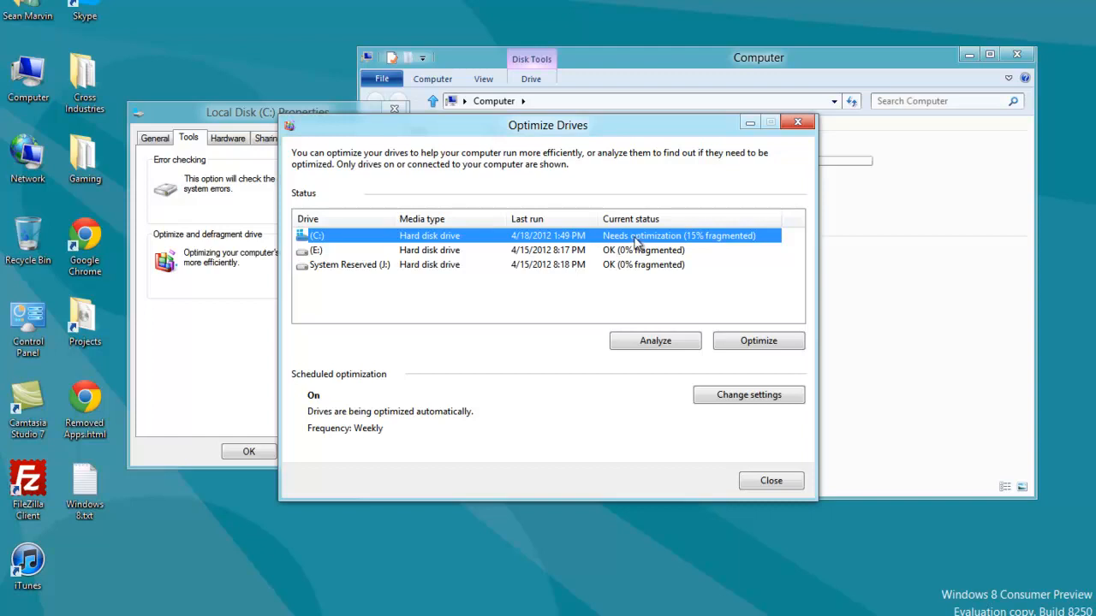
{"action": "mouse_move", "coordinate": [976, 291]}
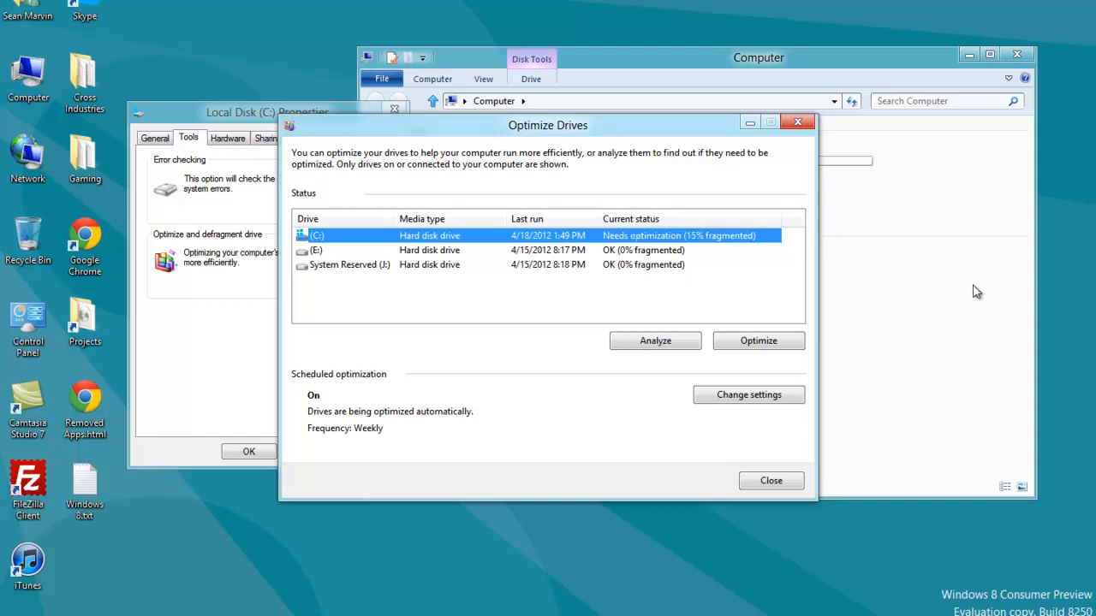
{"action": "mouse_move", "coordinate": [693, 294]}
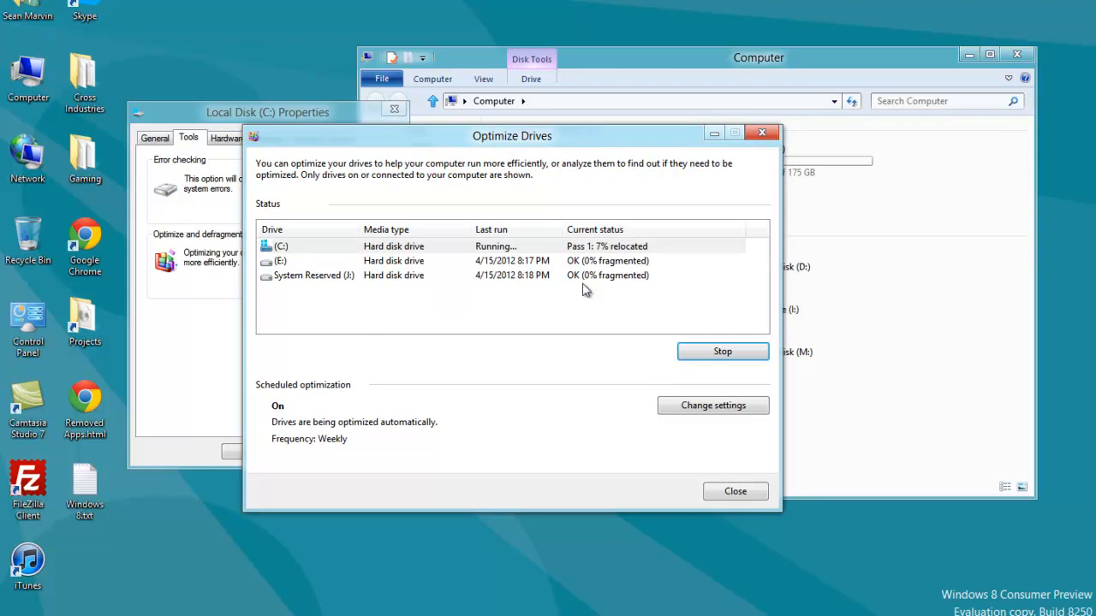
{"action": "mouse_move", "coordinate": [574, 281]}
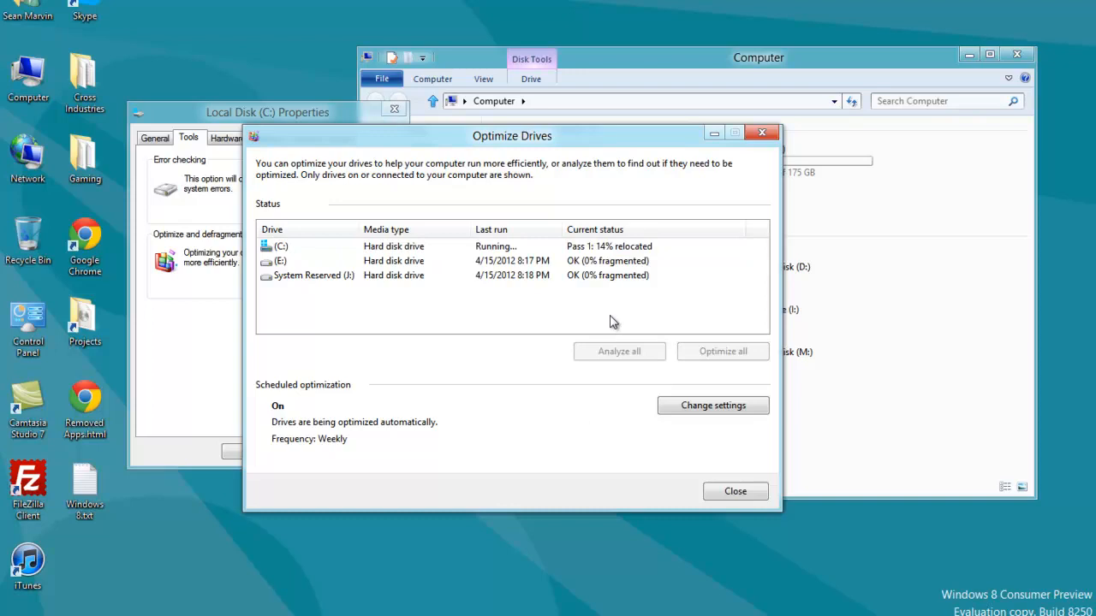
{"action": "mouse_move", "coordinate": [295, 454]}
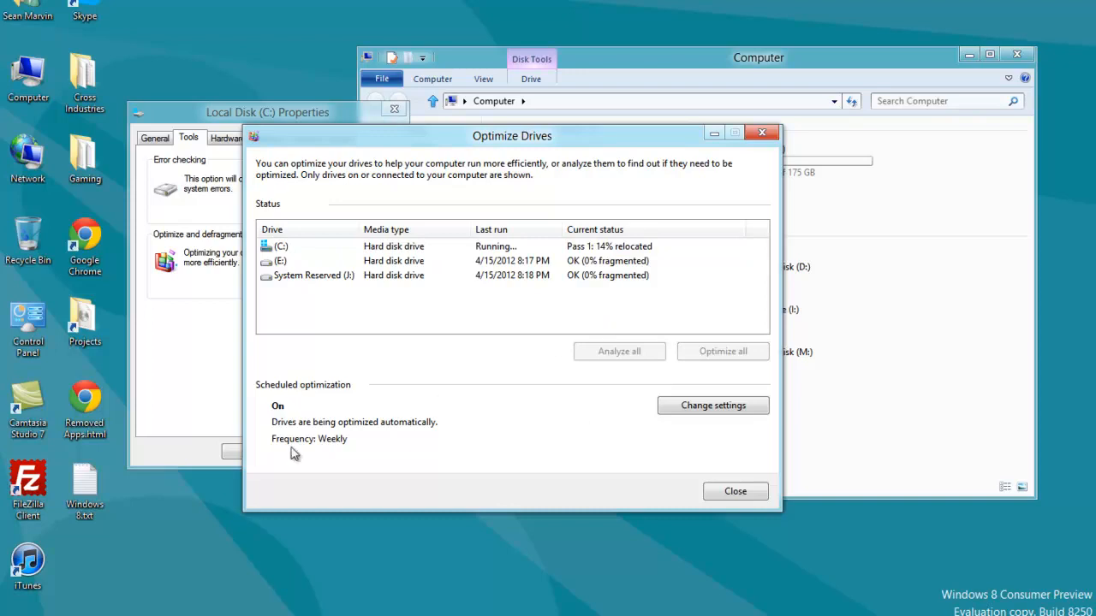
{"action": "mouse_move", "coordinate": [306, 346]}
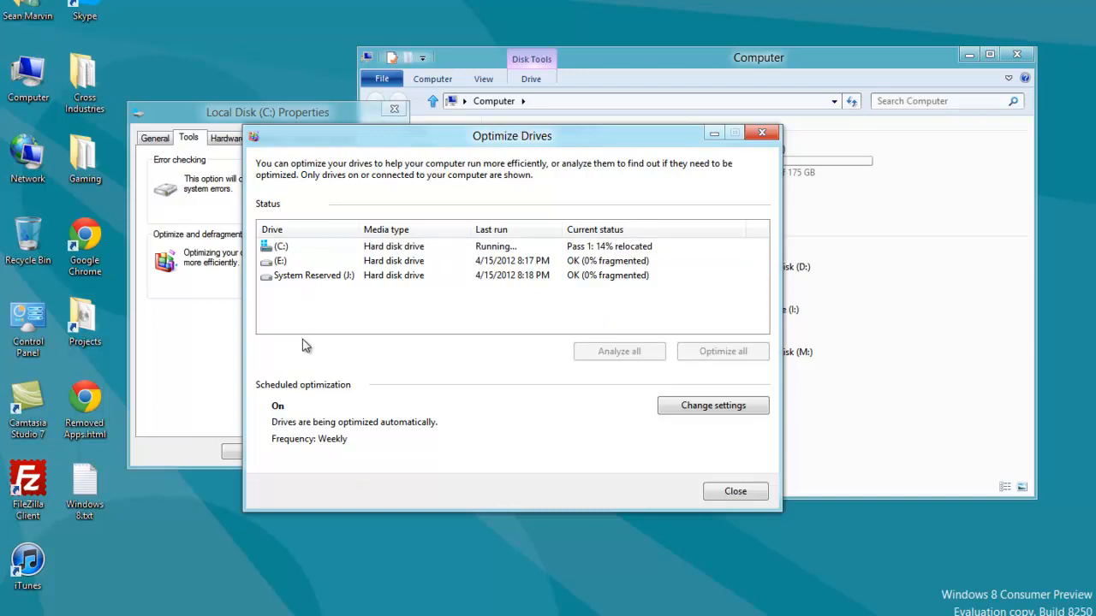
{"action": "mouse_move", "coordinate": [216, 424]}
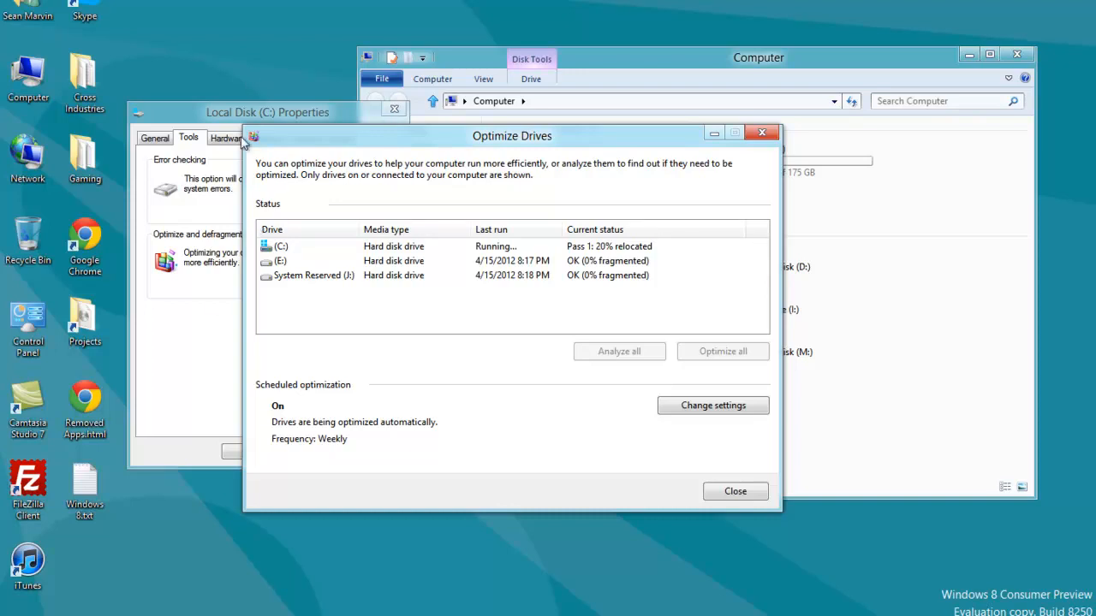
{"action": "mouse_move", "coordinate": [709, 431]}
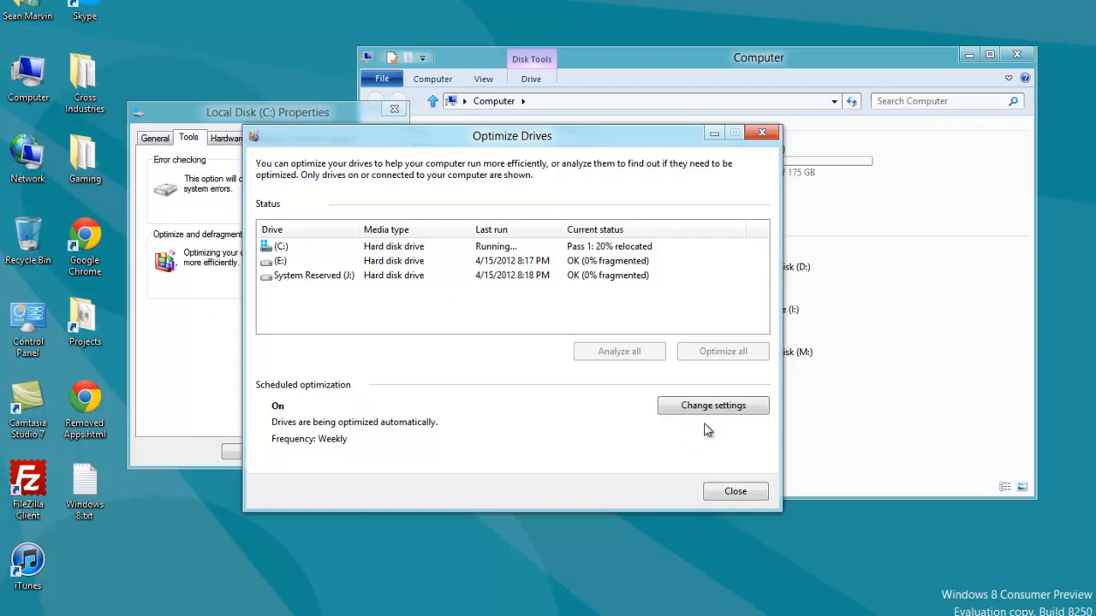
Set the automatic optimization frequency to Monthly, leaving the drive selection unchanged.
{"action": "left_click", "coordinate": [712, 404]}
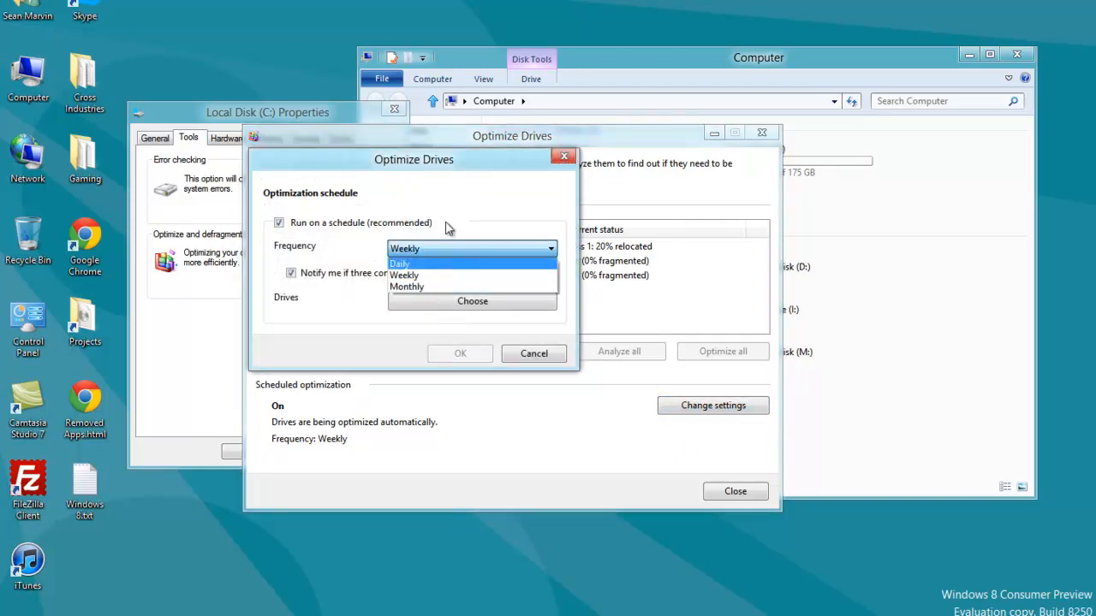
{"action": "left_click", "coordinate": [404, 274]}
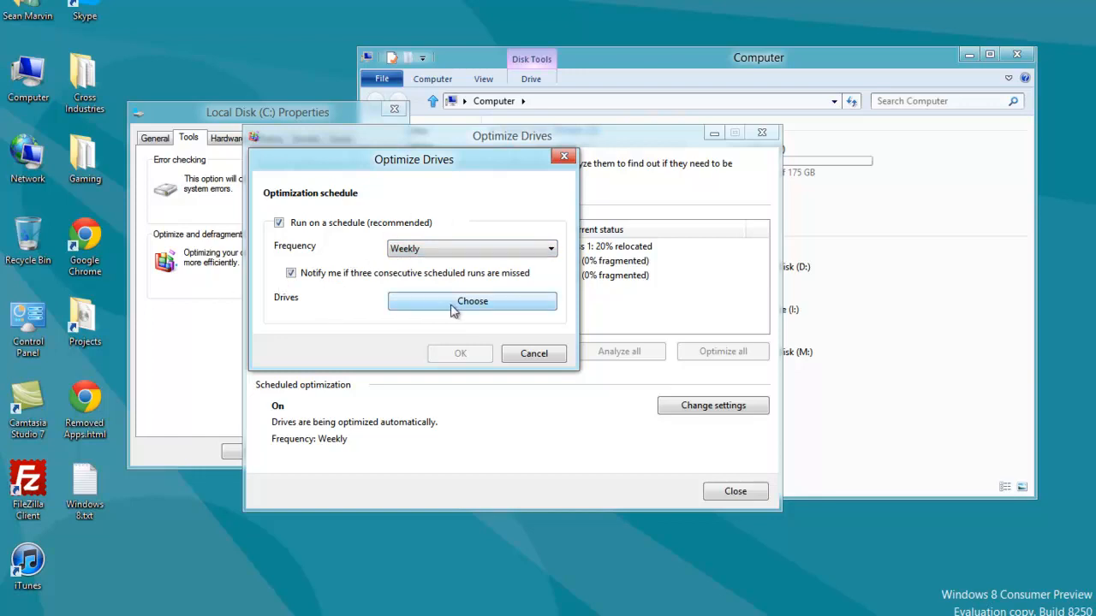
{"action": "left_click", "coordinate": [473, 301]}
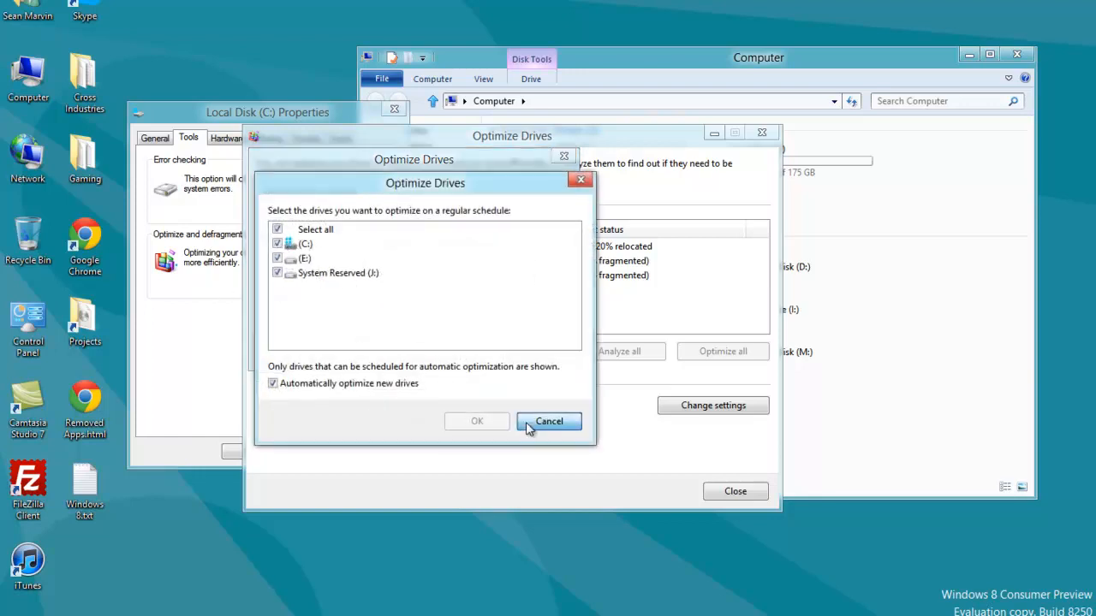
{"action": "mouse_move", "coordinate": [494, 375]}
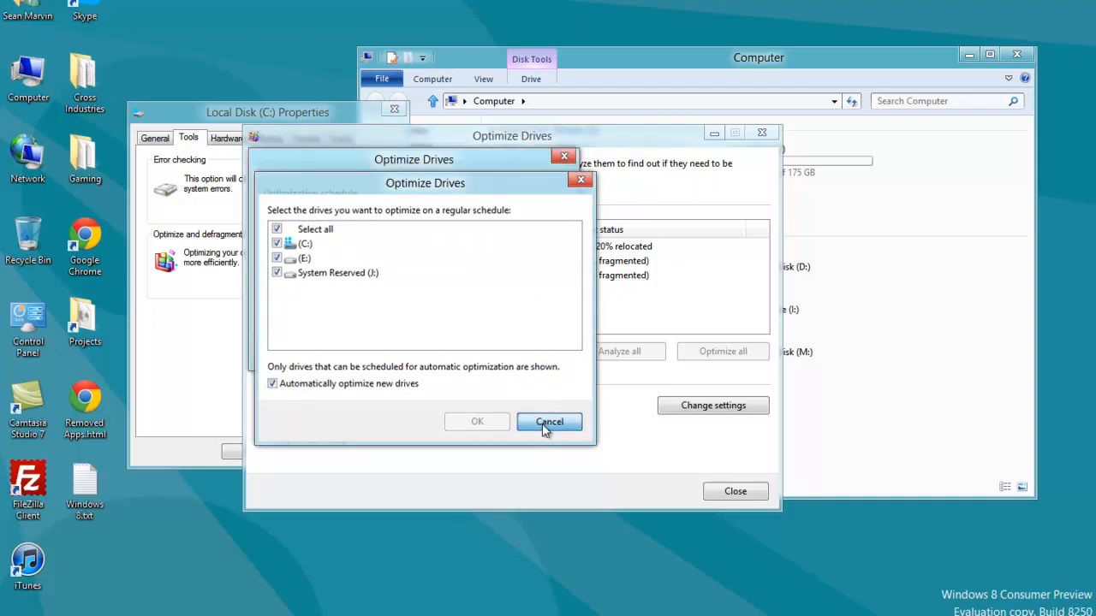
{"action": "left_click", "coordinate": [548, 421]}
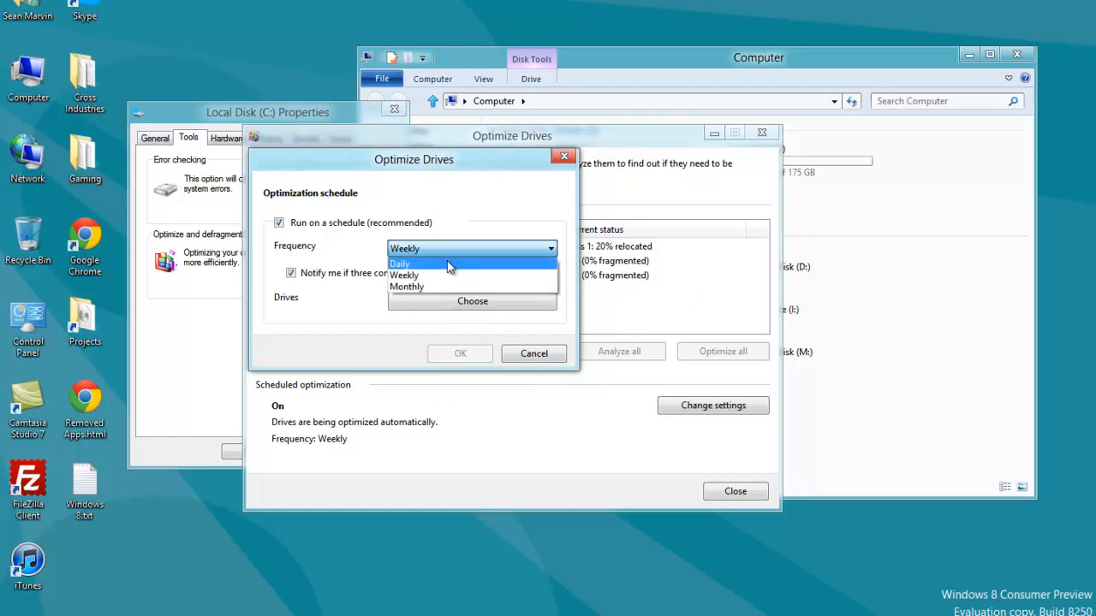
{"action": "left_click", "coordinate": [407, 288]}
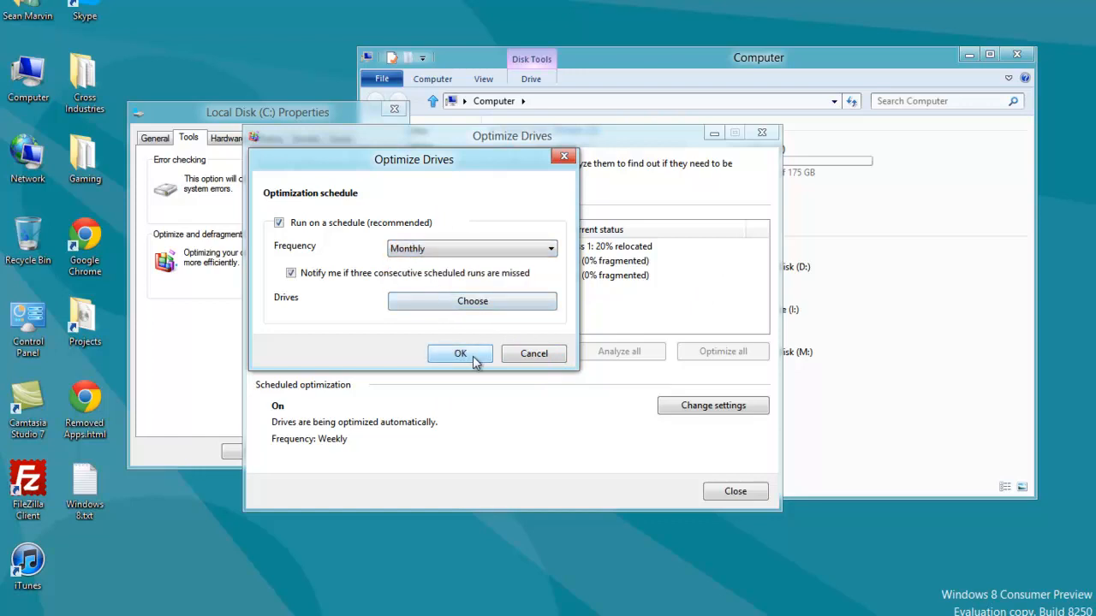
{"action": "left_click", "coordinate": [459, 353]}
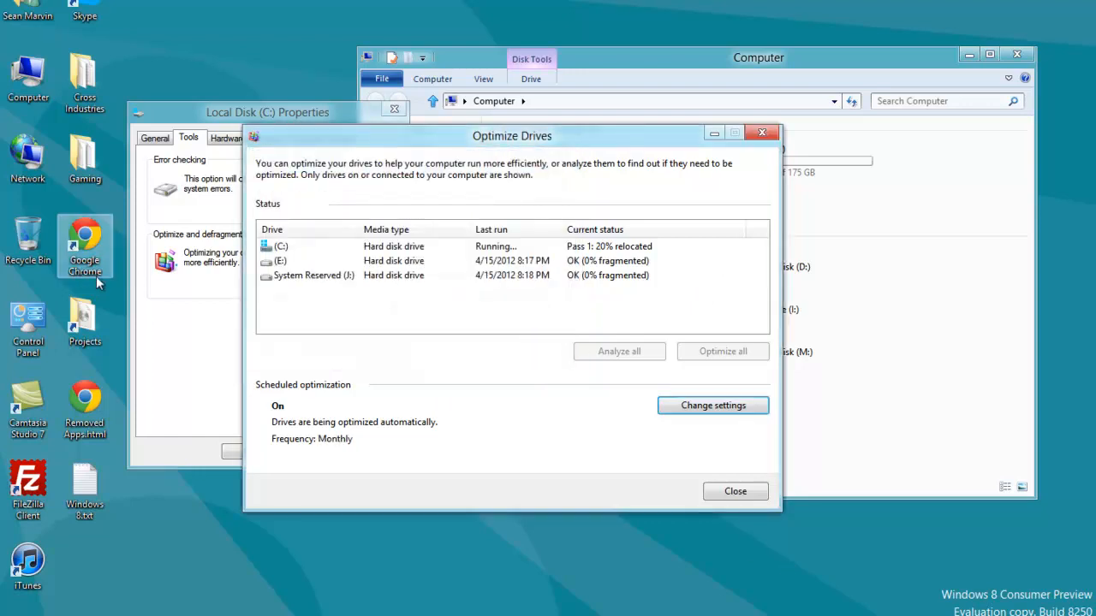
{"action": "mouse_move", "coordinate": [745, 117]}
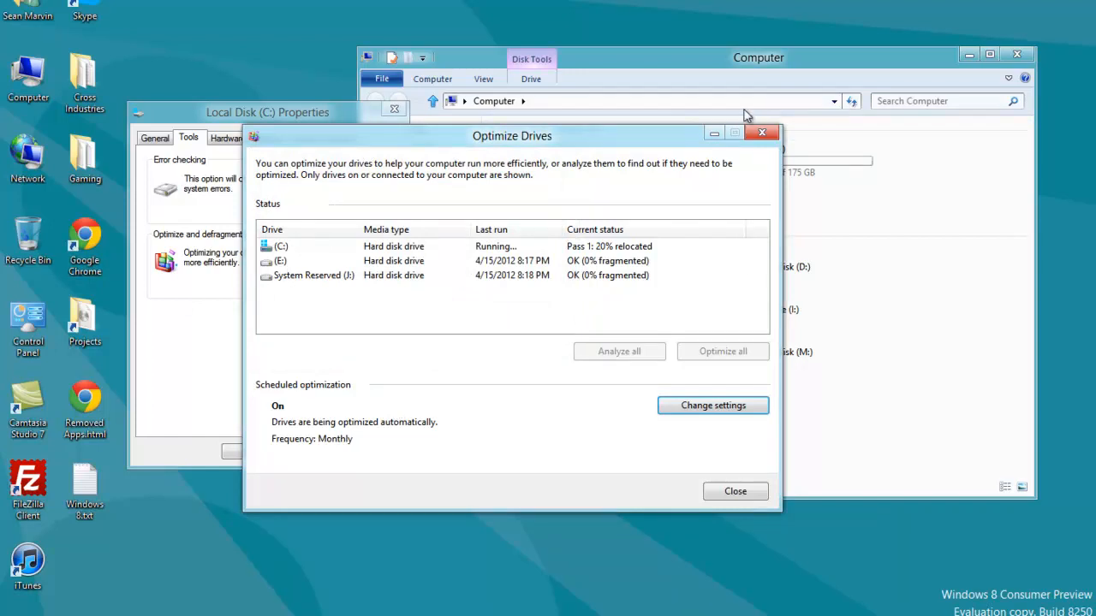
{"action": "mouse_move", "coordinate": [658, 257]}
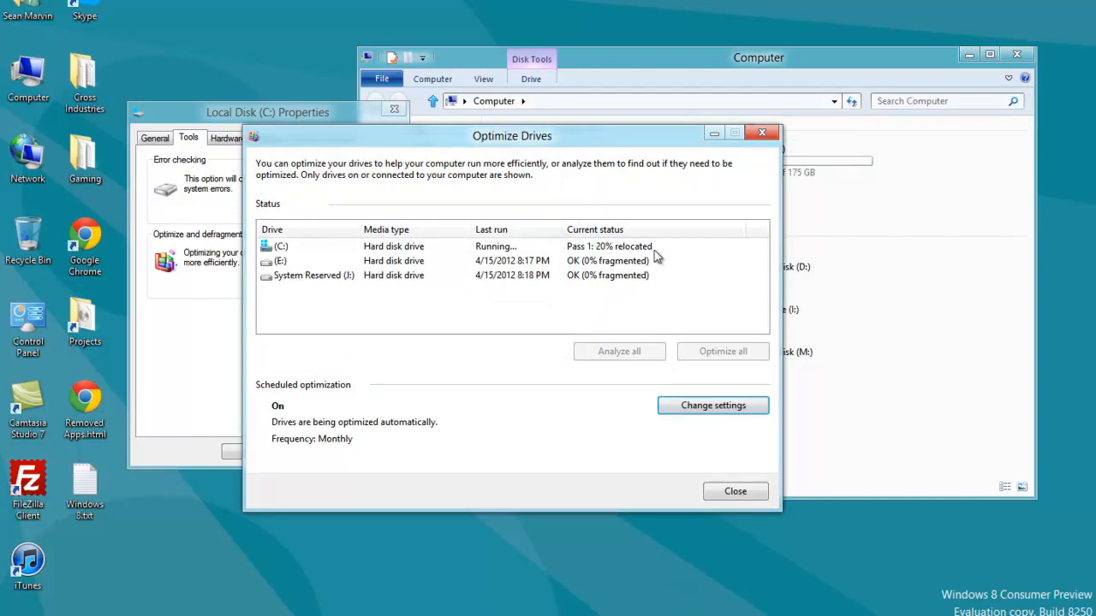
{"action": "mouse_move", "coordinate": [548, 110]}
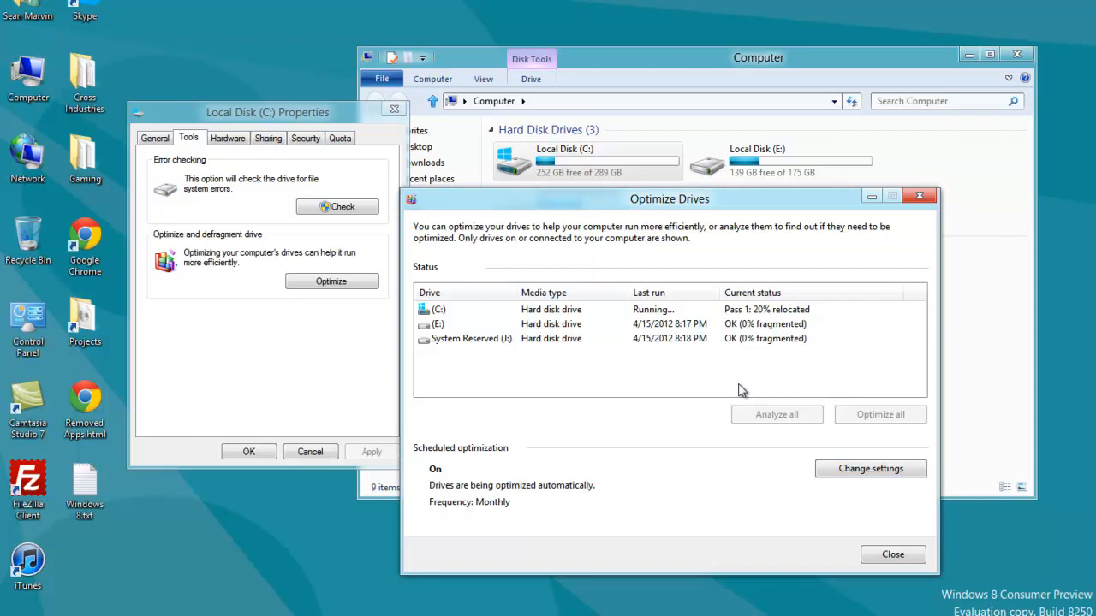
{"action": "mouse_move", "coordinate": [810, 336]}
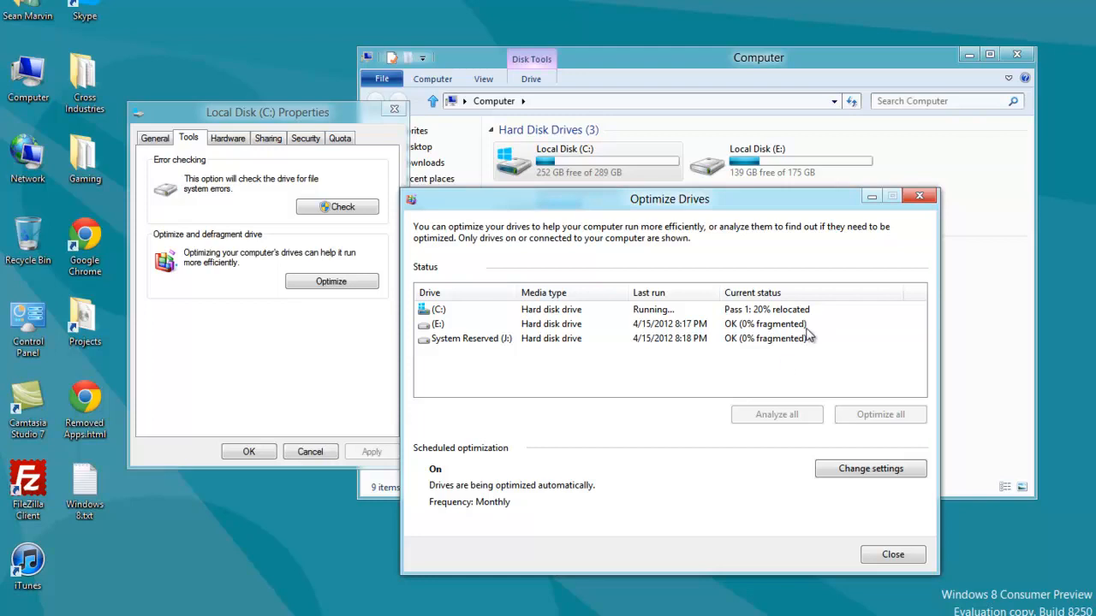
{"action": "mouse_move", "coordinate": [762, 358]}
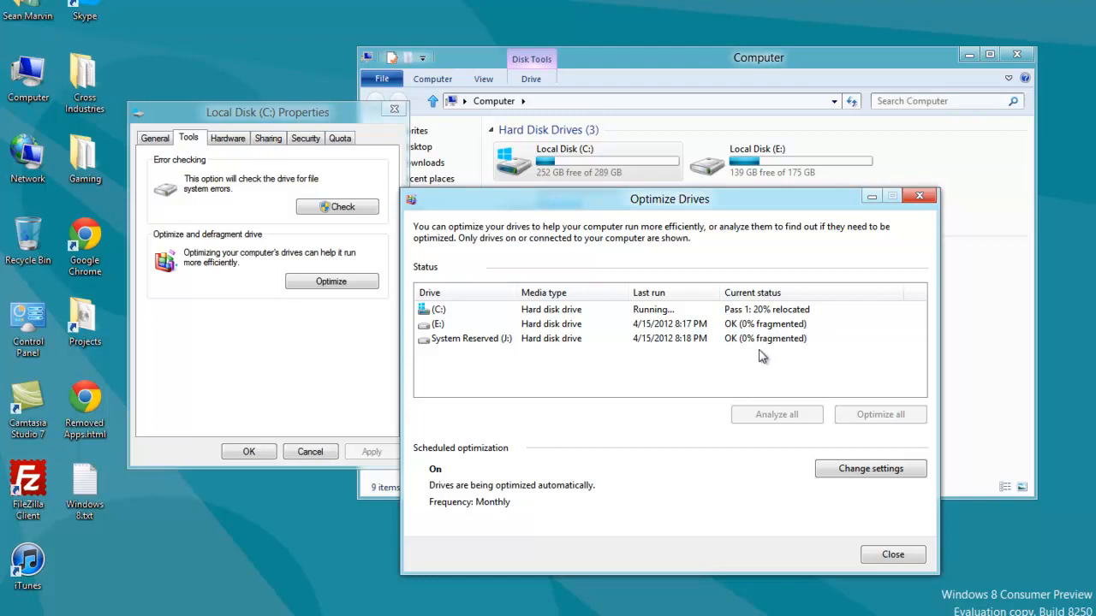
{"action": "mouse_move", "coordinate": [548, 373]}
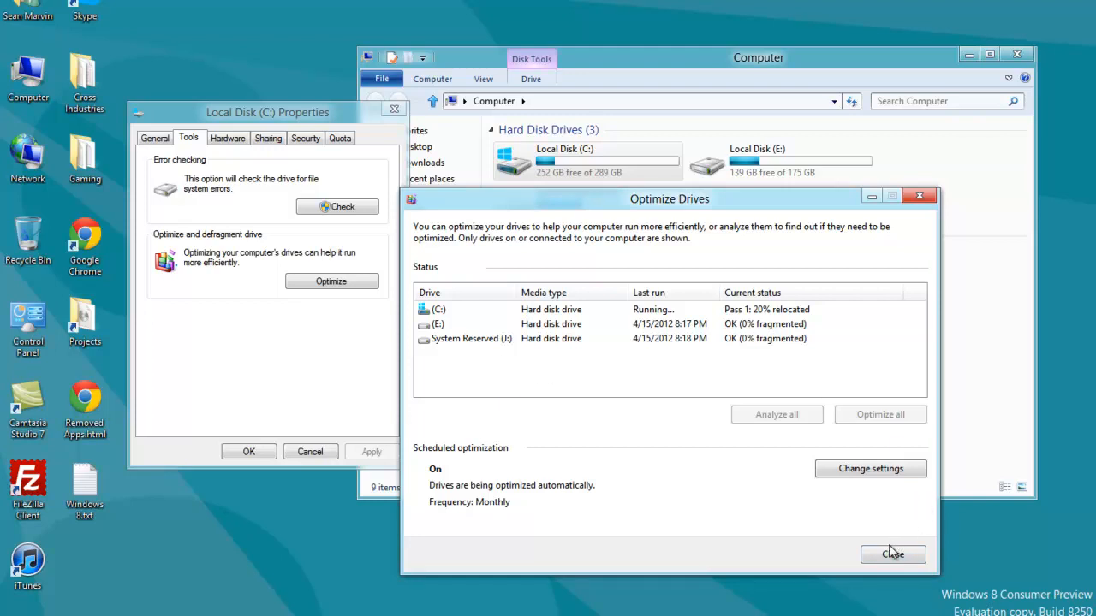
Close Optimize Drives and move the C: Properties window beside the Computer window.
{"action": "left_click", "coordinate": [892, 554]}
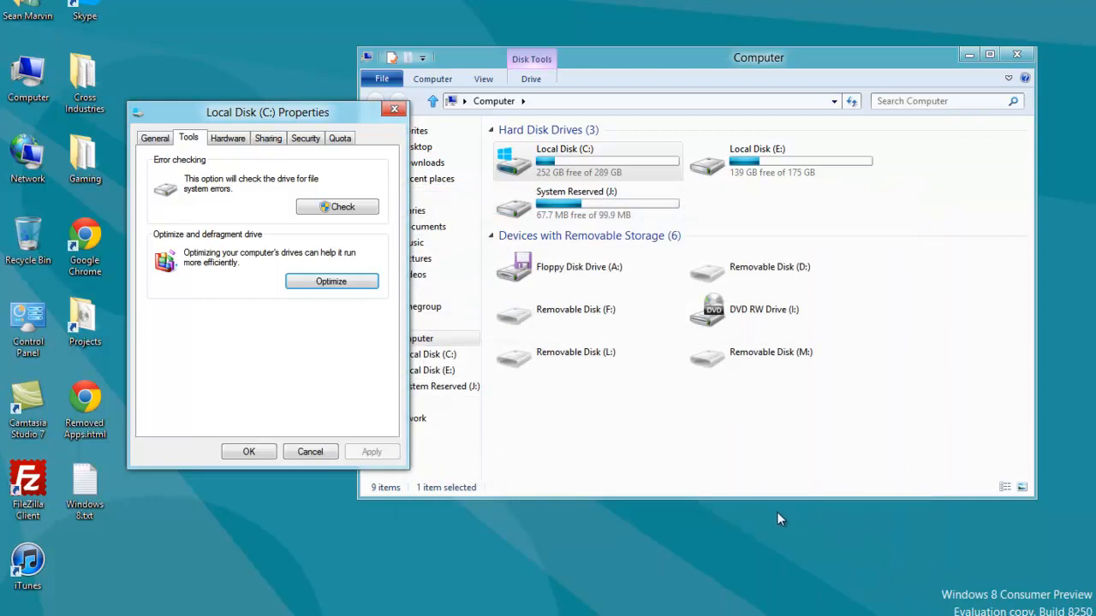
{"action": "mouse_move", "coordinate": [439, 339]}
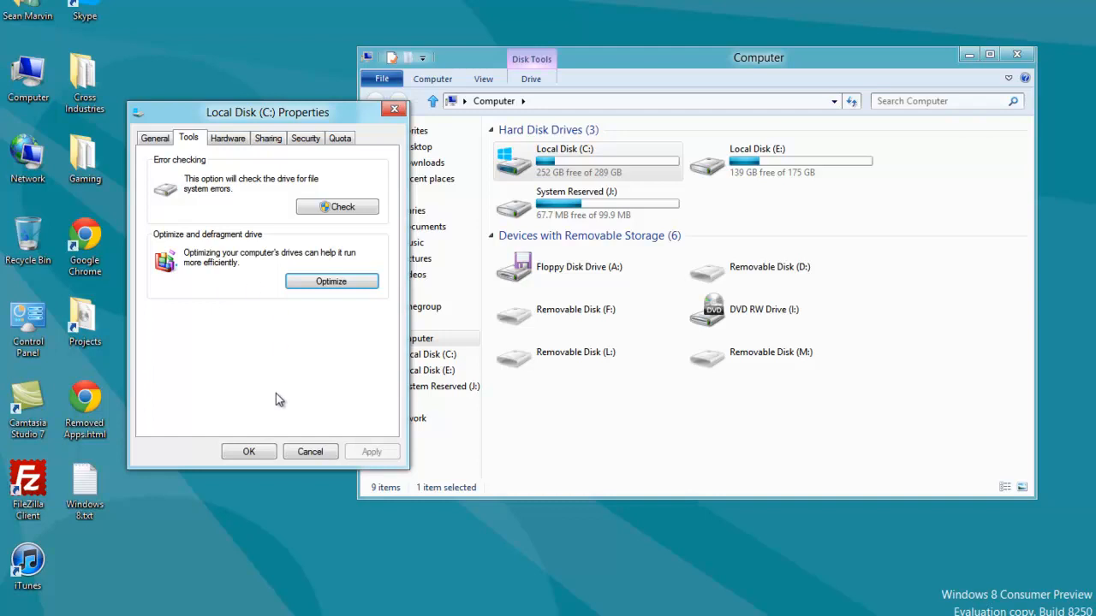
{"action": "mouse_move", "coordinate": [221, 336]}
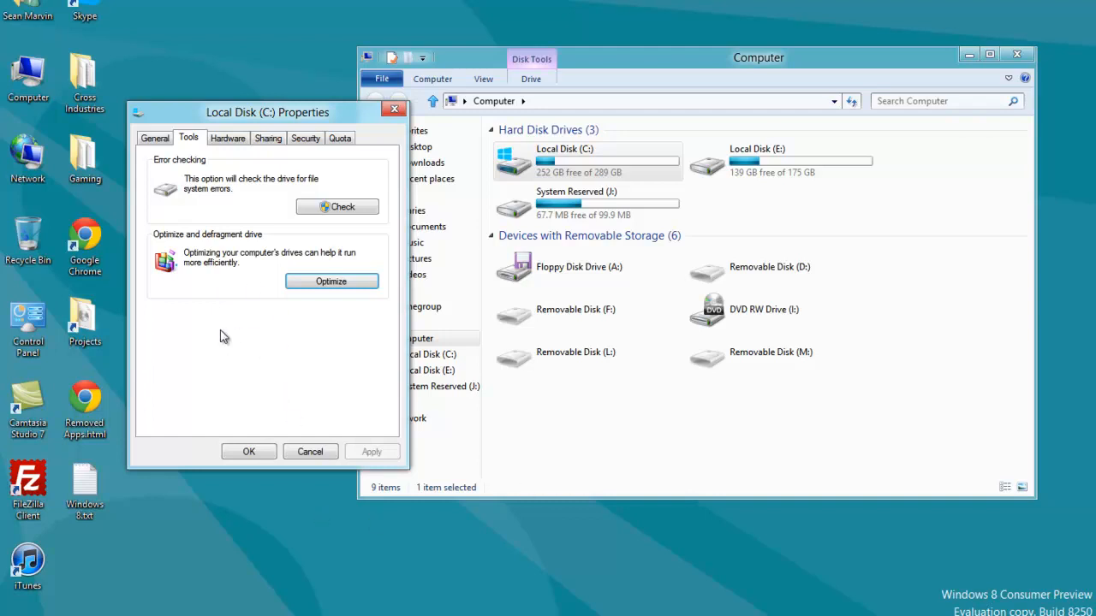
{"action": "mouse_move", "coordinate": [316, 257]}
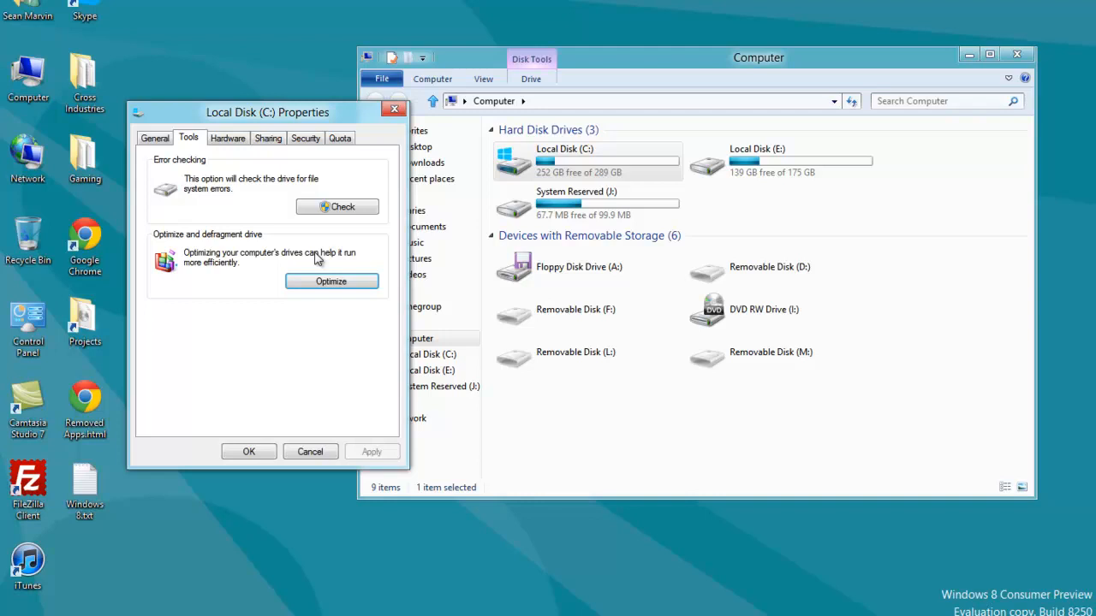
{"action": "mouse_move", "coordinate": [282, 264]}
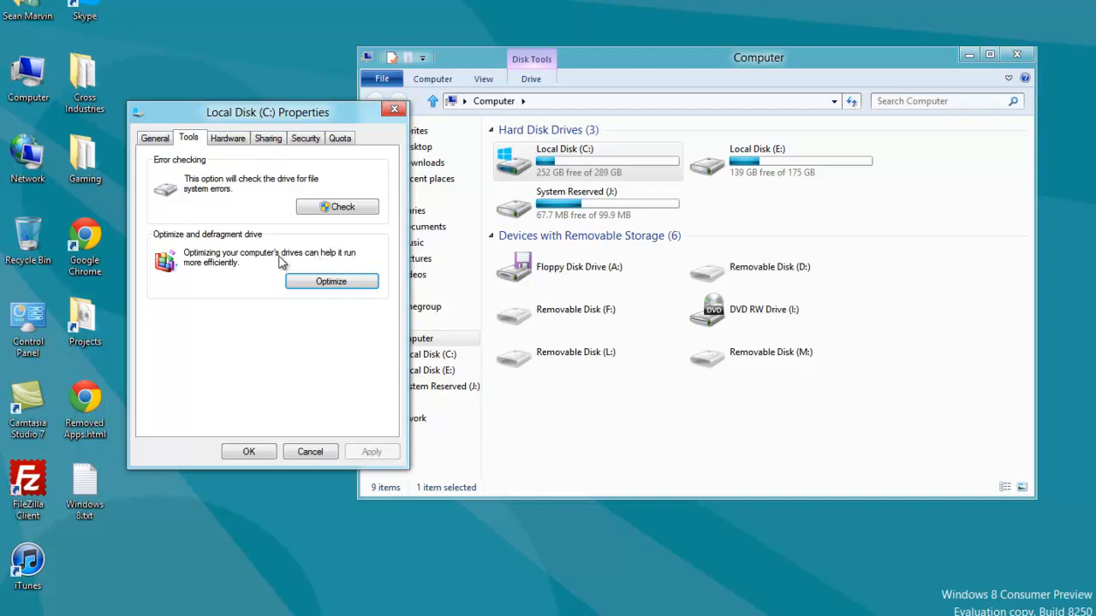
{"action": "left_click_drag", "start_coordinate": [267, 113], "coordinate": [341, 120]}
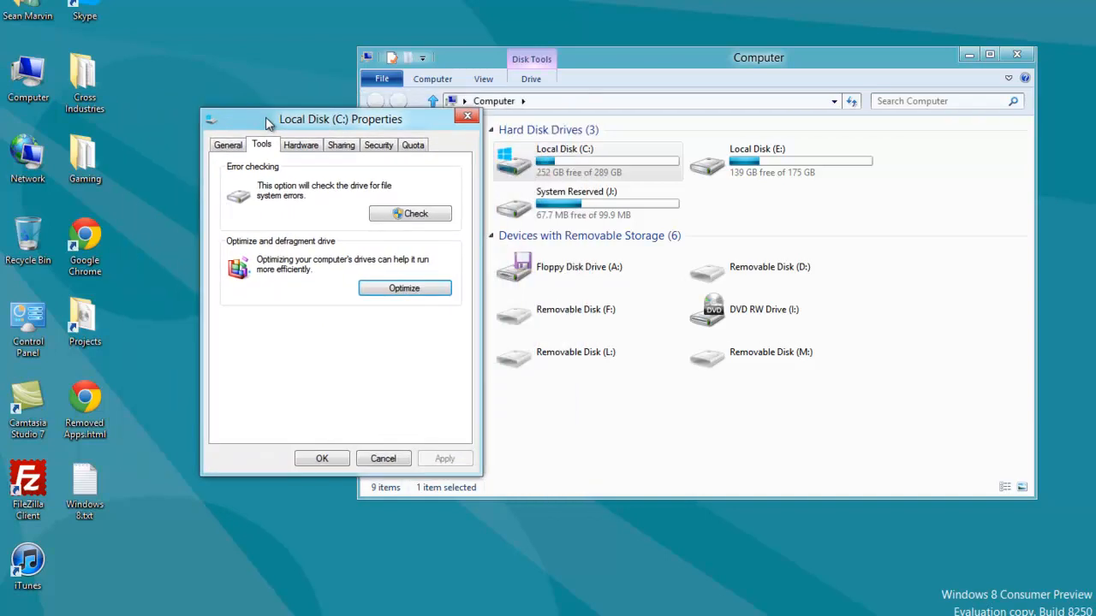
{"action": "mouse_move", "coordinate": [647, 372]}
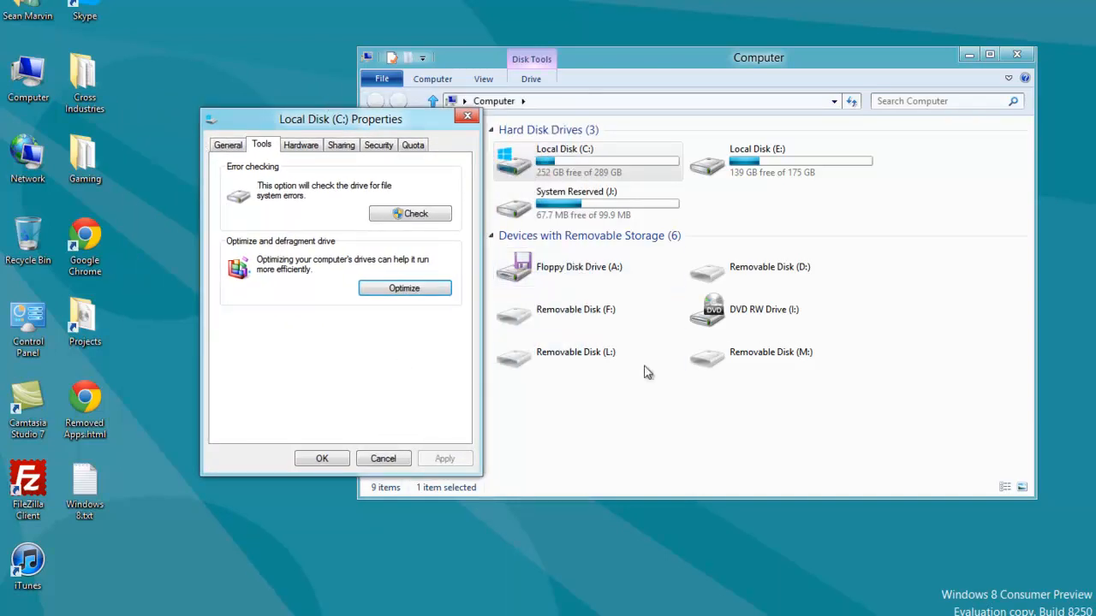